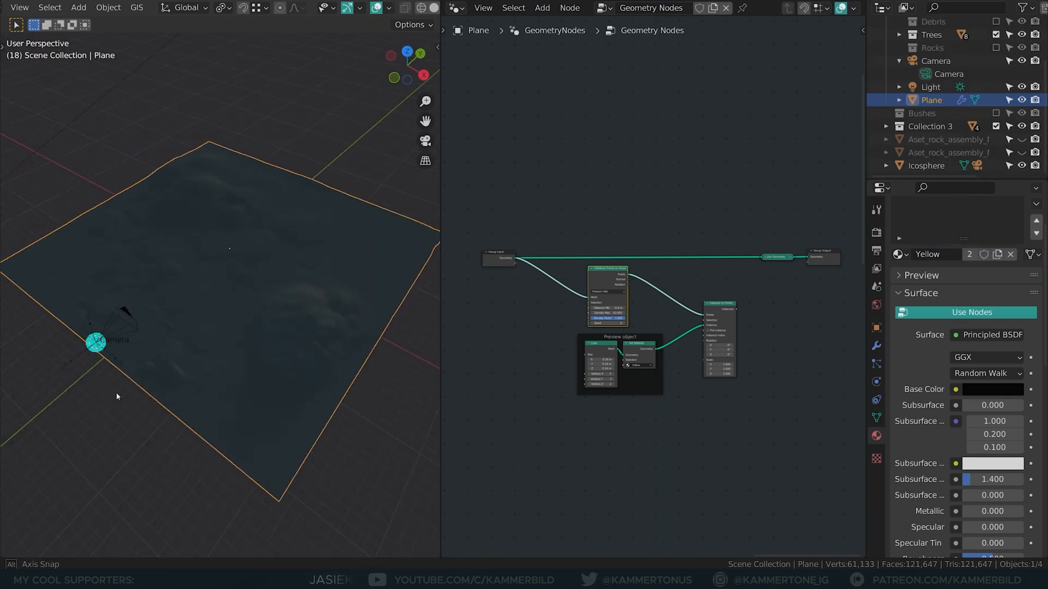
Step: Select the Camera and Icosphere in the Outliner, then reselect Plane to show its node tree
{"action": "left_click", "coordinate": [937, 60]}
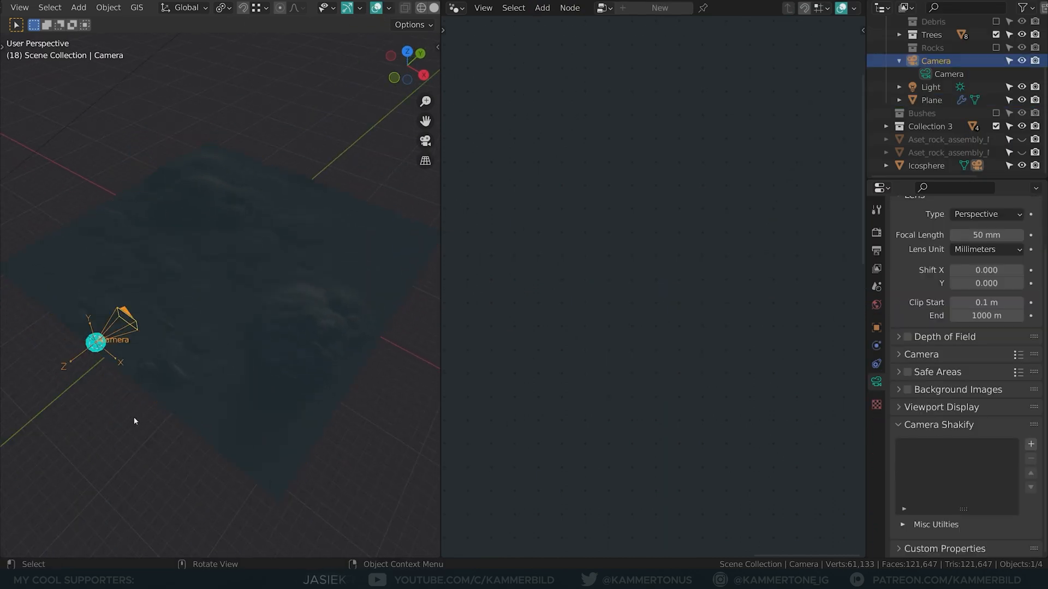
{"action": "left_click", "coordinate": [927, 164]}
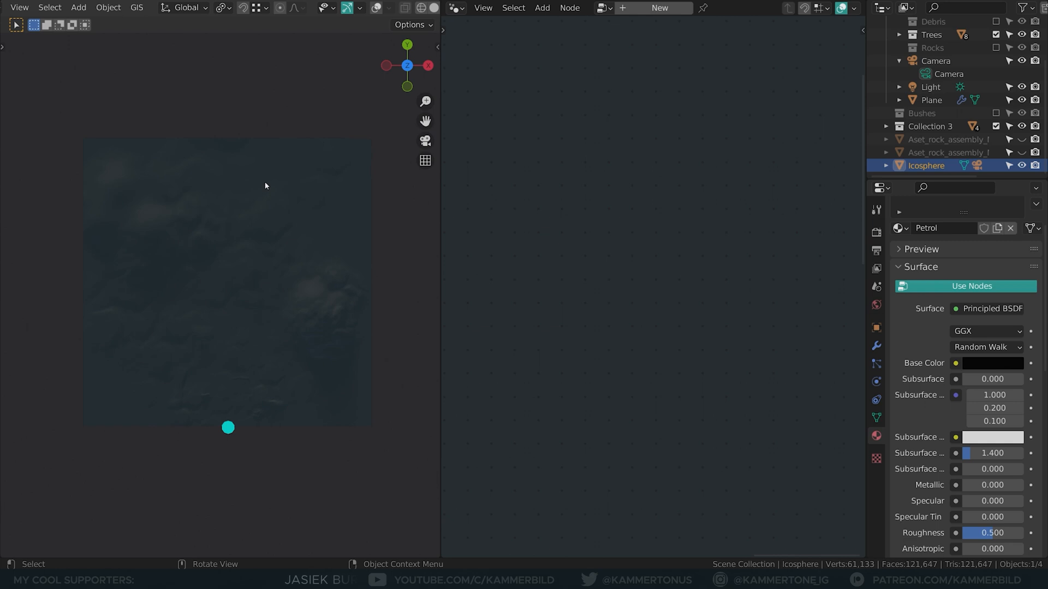
{"action": "left_click", "coordinate": [930, 99]}
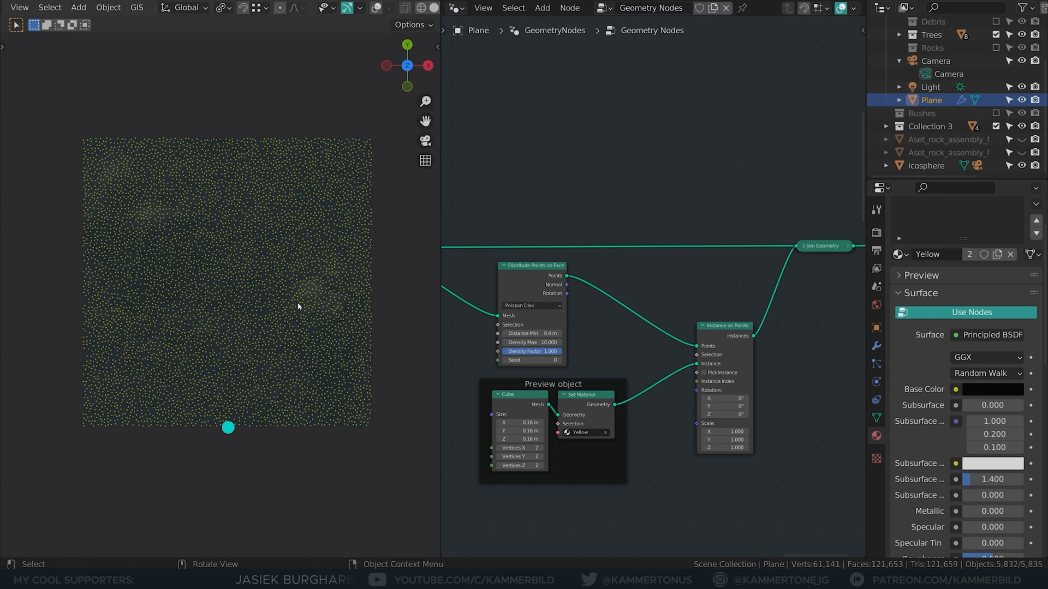
{"action": "mouse_move", "coordinate": [589, 314]}
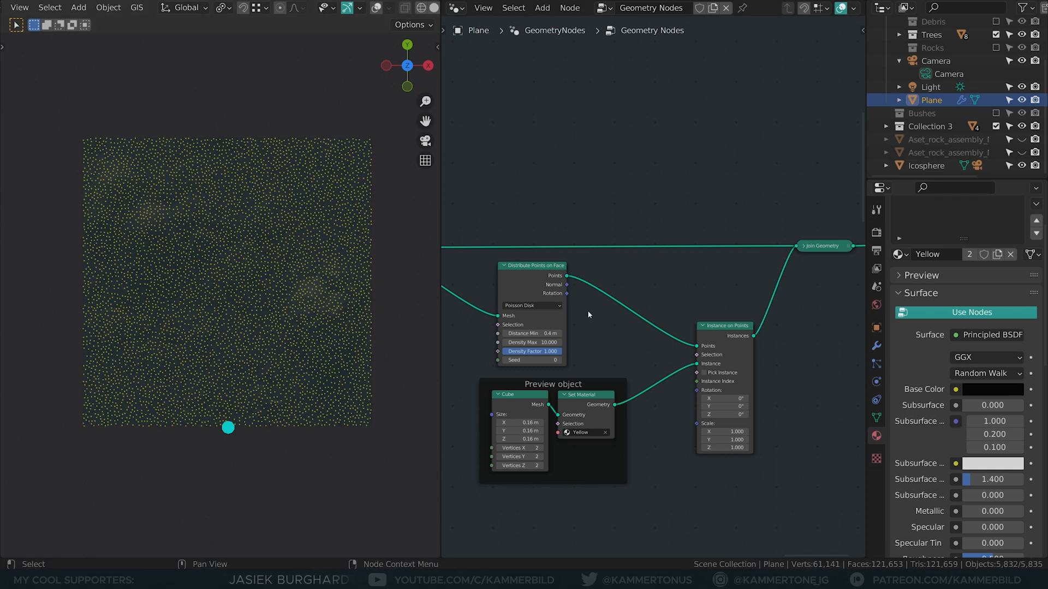
{"action": "scroll", "scroll_direction": "up", "scroll_amount": 3}
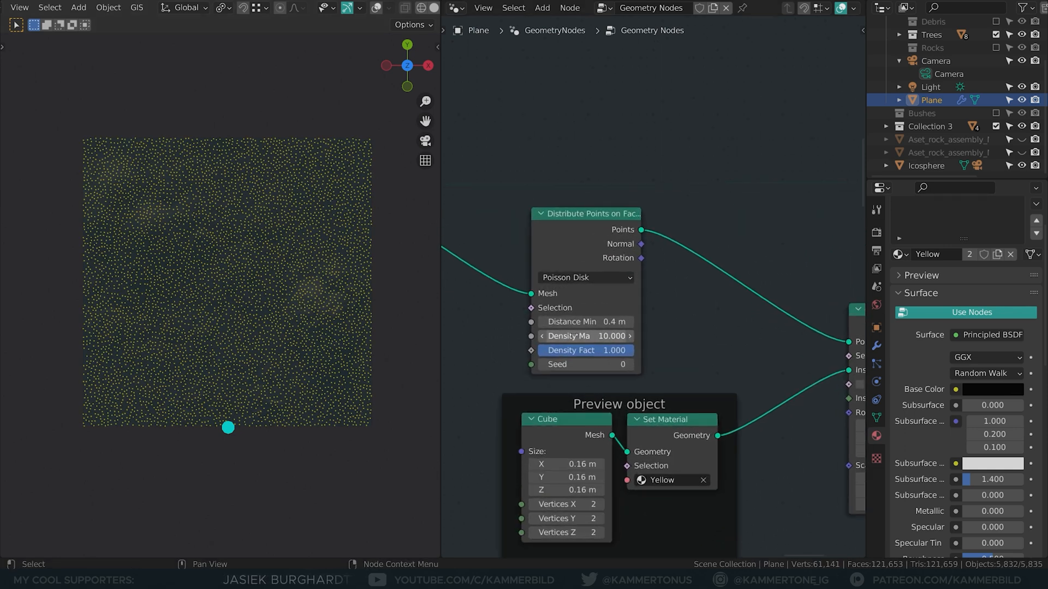
{"action": "left_click", "coordinate": [585, 277]}
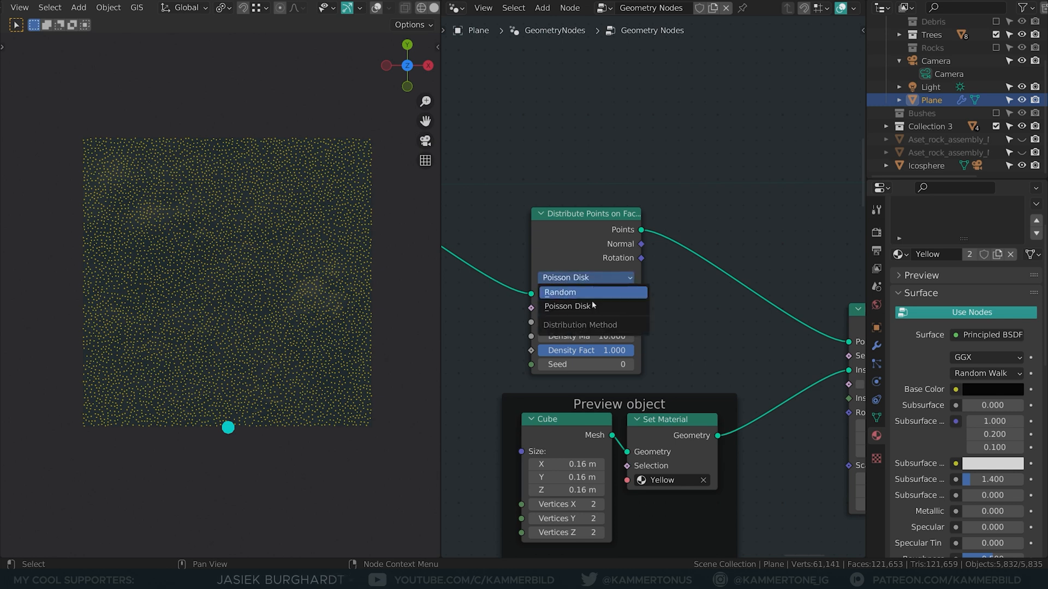
{"action": "left_click", "coordinate": [568, 305]}
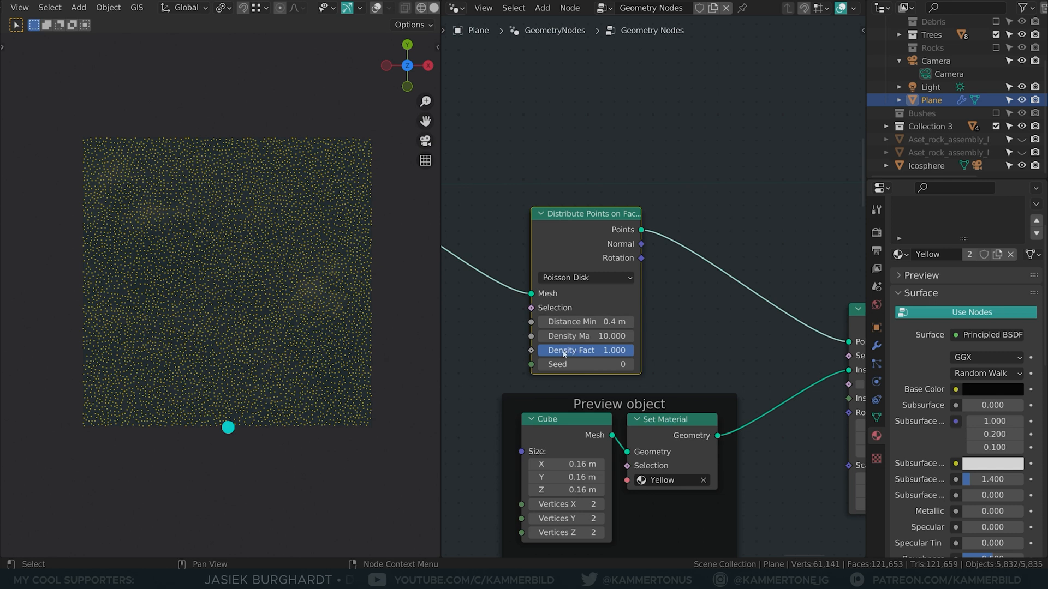
{"action": "mouse_move", "coordinate": [544, 356]}
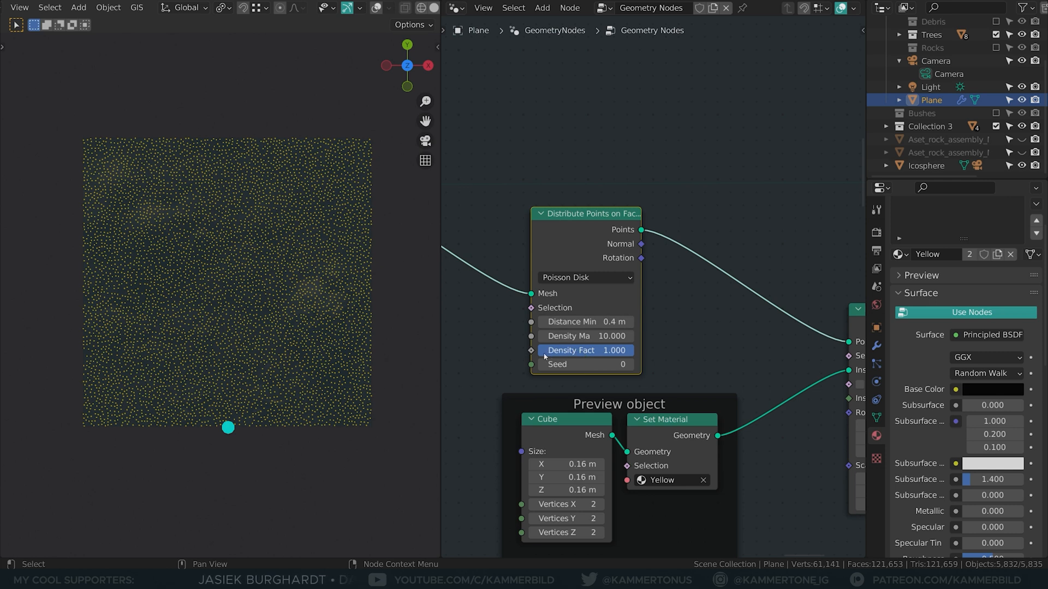
{"action": "mouse_move", "coordinate": [488, 297]}
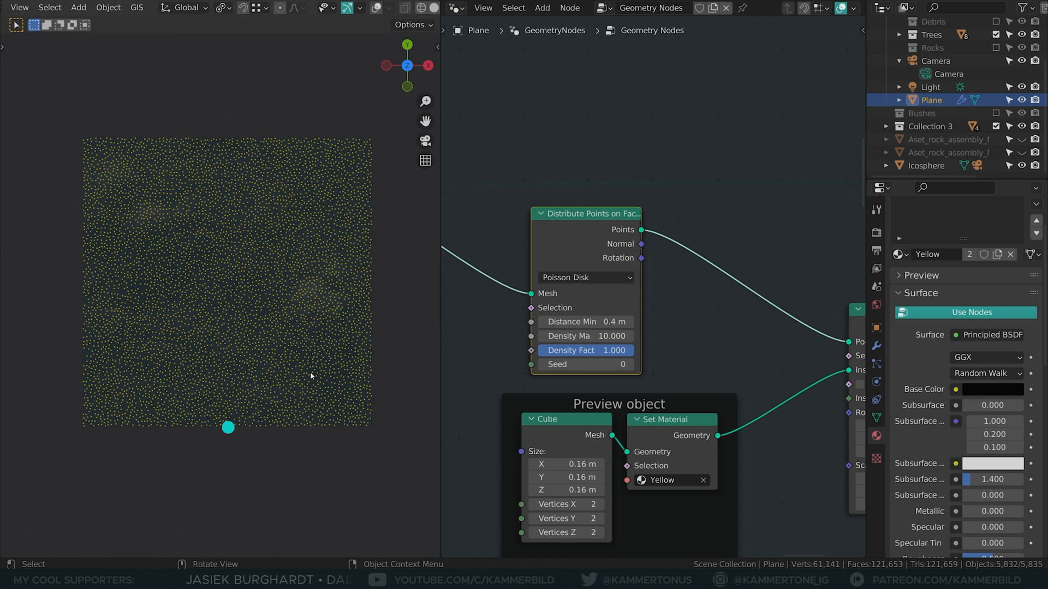
{"action": "scroll", "scroll_direction": "down", "scroll_amount": 3}
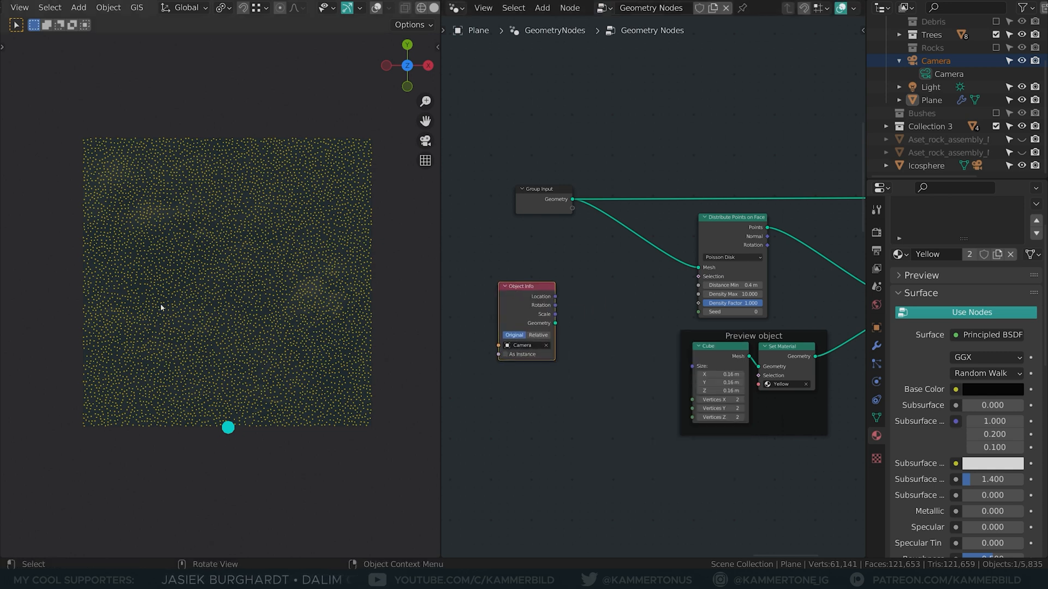
{"action": "mouse_move", "coordinate": [184, 222]}
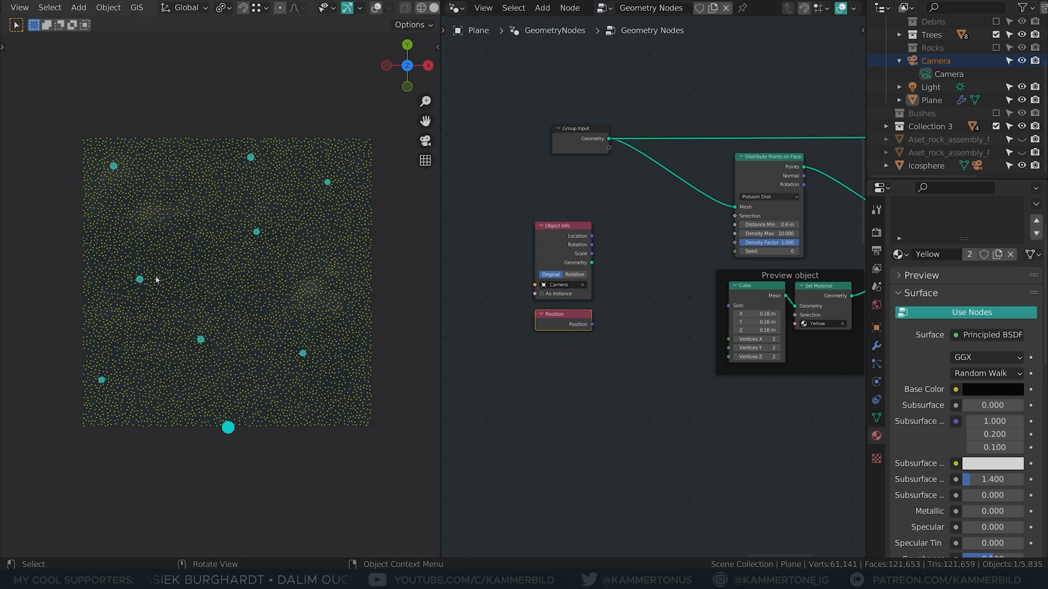
{"action": "mouse_move", "coordinate": [334, 309]}
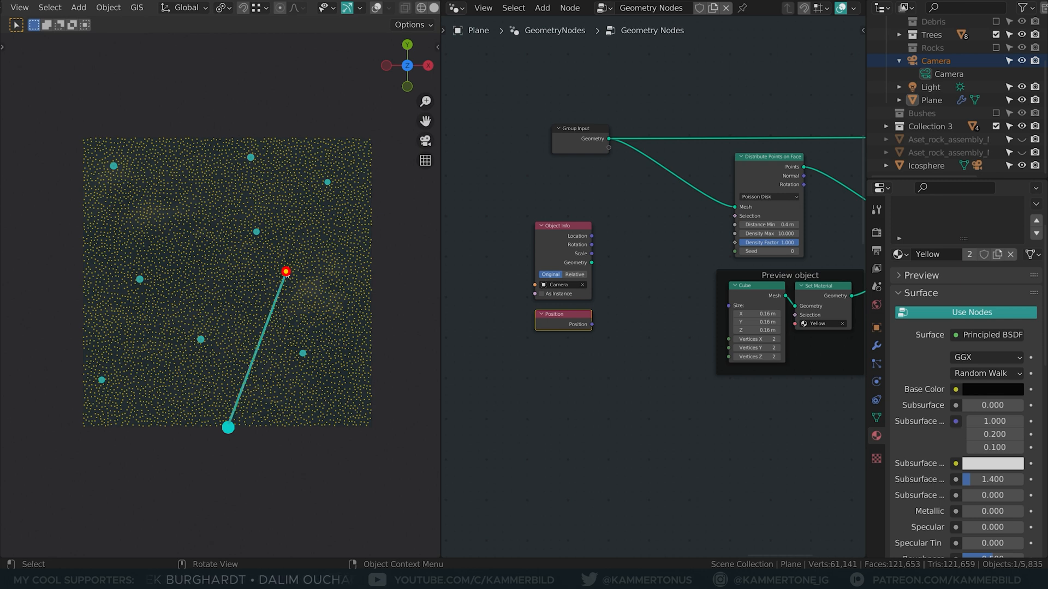
Step: Add a Position input node beside the Object Info node set to Camera
{"action": "key", "text": "d"}
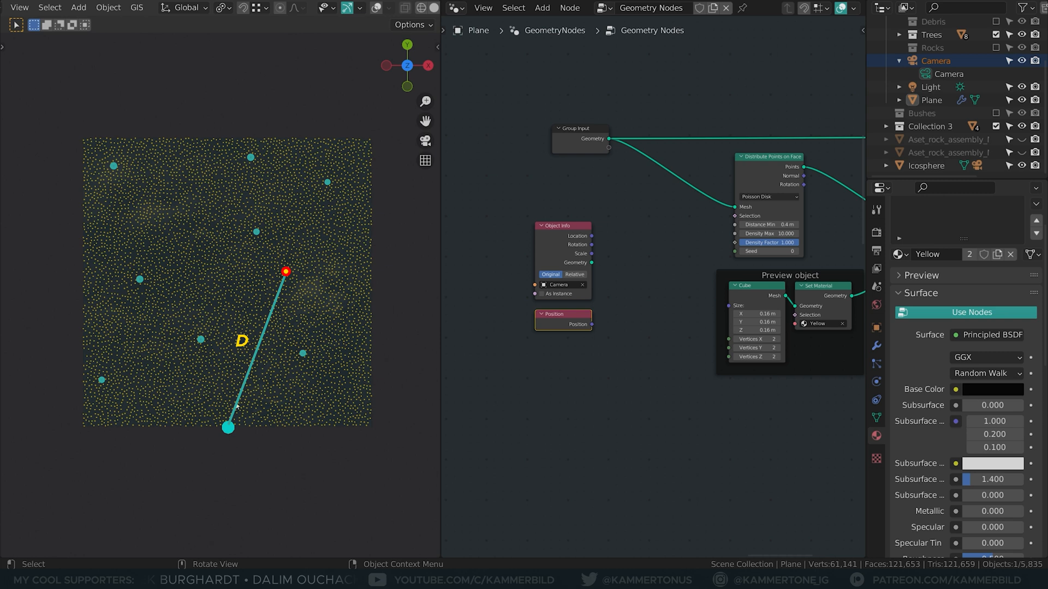
{"action": "mouse_move", "coordinate": [231, 427]}
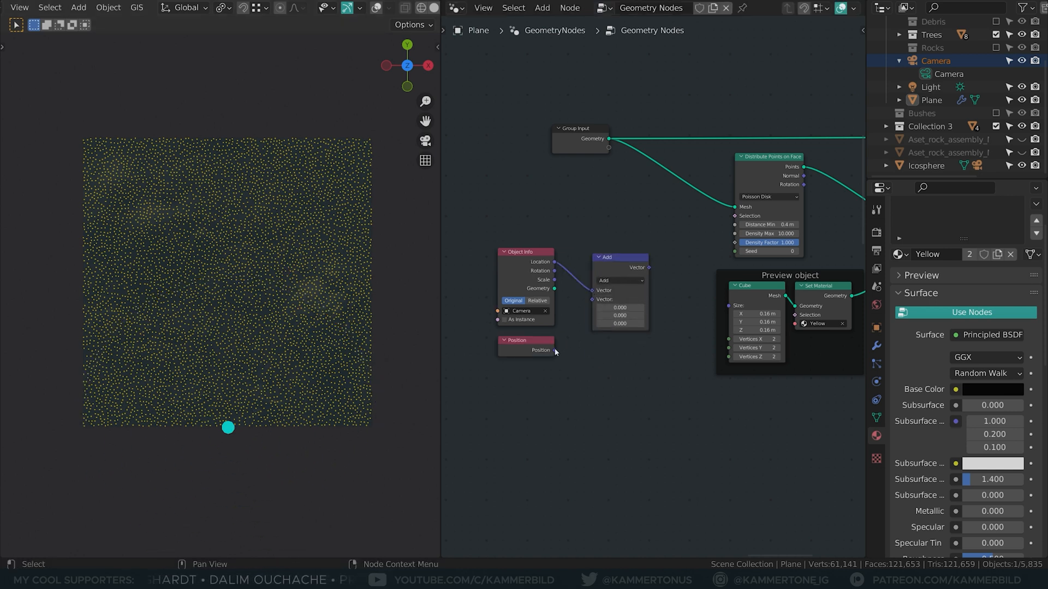
Step: Set the Vector Math node's operation to Subtract for camera location minus position
{"action": "left_click", "coordinate": [618, 280]}
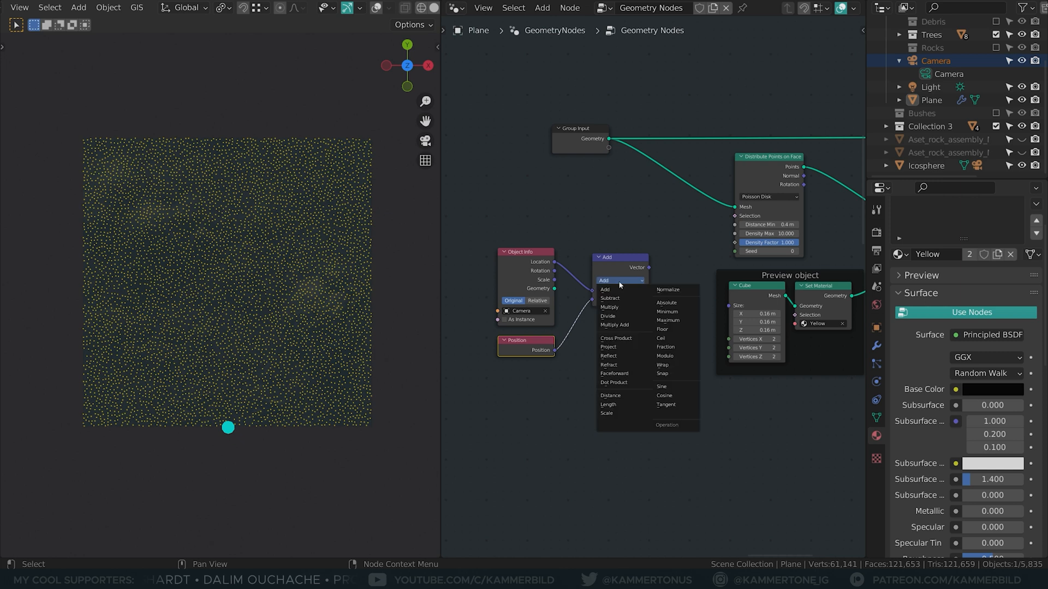
{"action": "left_click", "coordinate": [609, 297]}
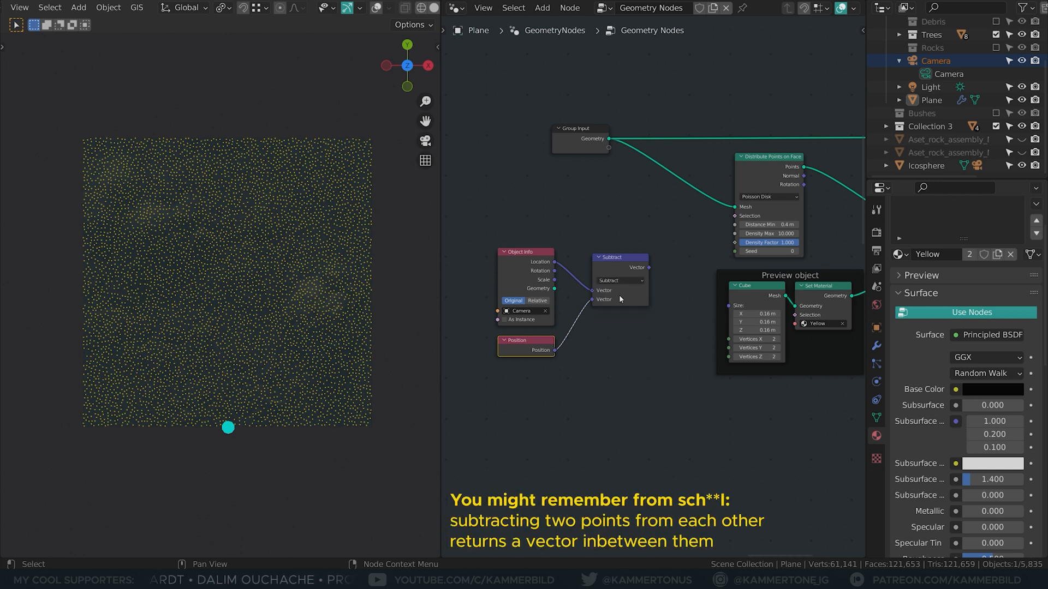
{"action": "mouse_move", "coordinate": [318, 296]}
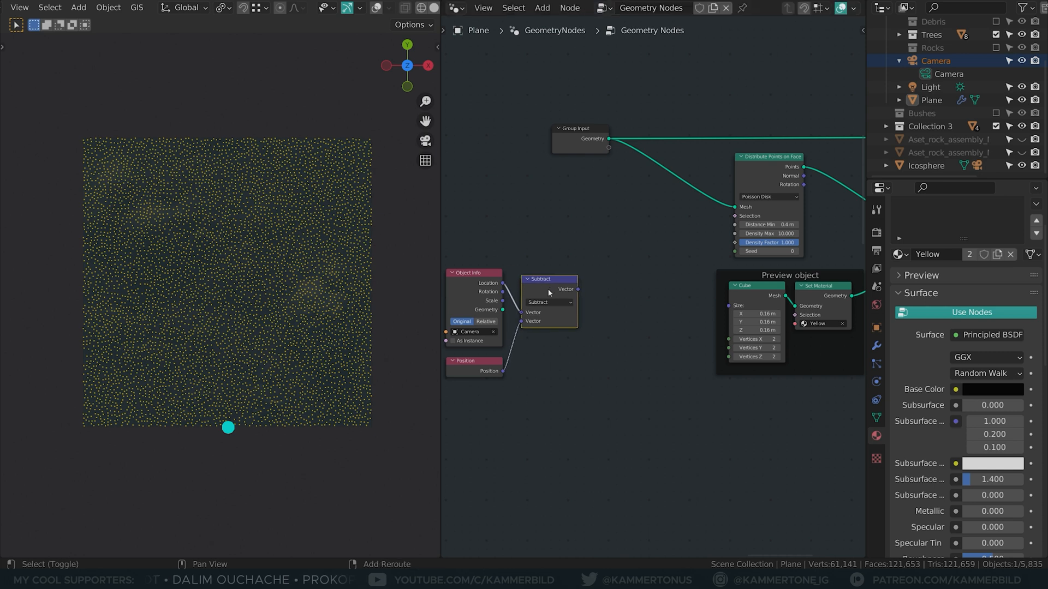
Step: Set the second Vector Math node to Length and wire it into Distribute Points' density factor
{"action": "left_click", "coordinate": [626, 294]}
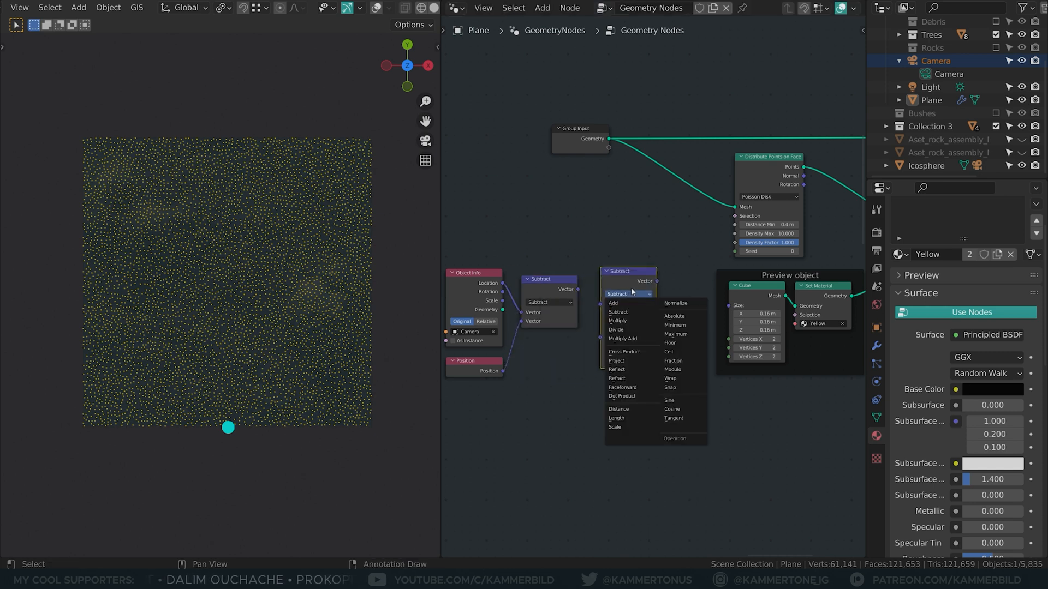
{"action": "mouse_move", "coordinate": [617, 418]}
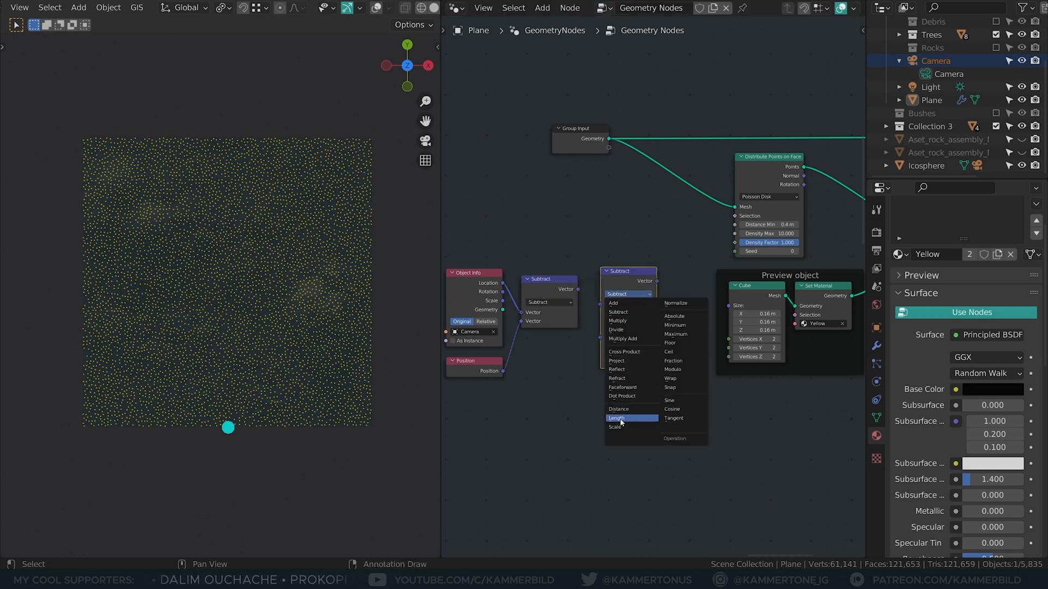
{"action": "left_click", "coordinate": [616, 418]}
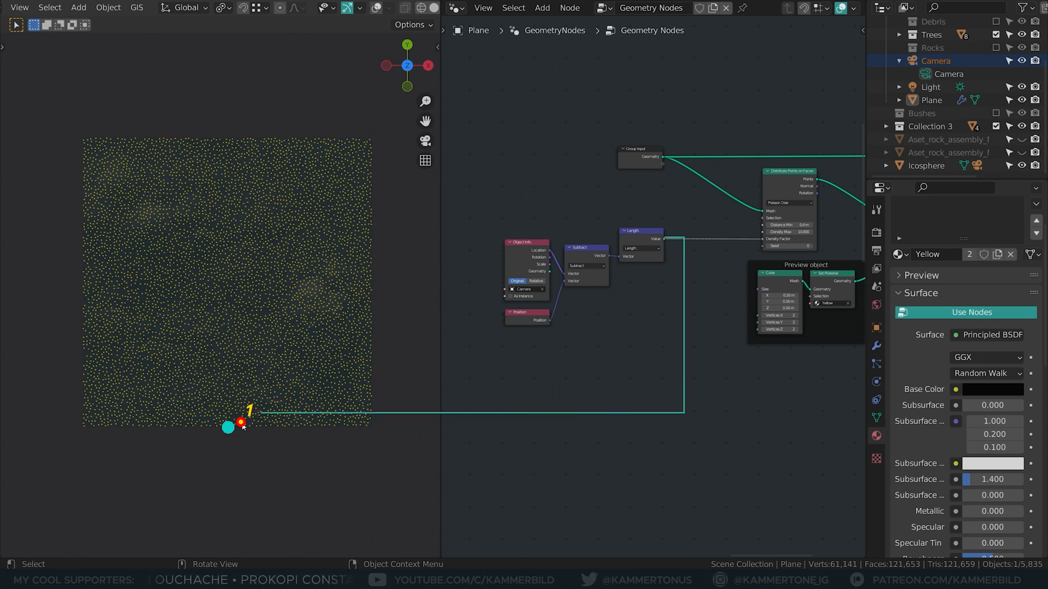
{"action": "mouse_move", "coordinate": [203, 196]}
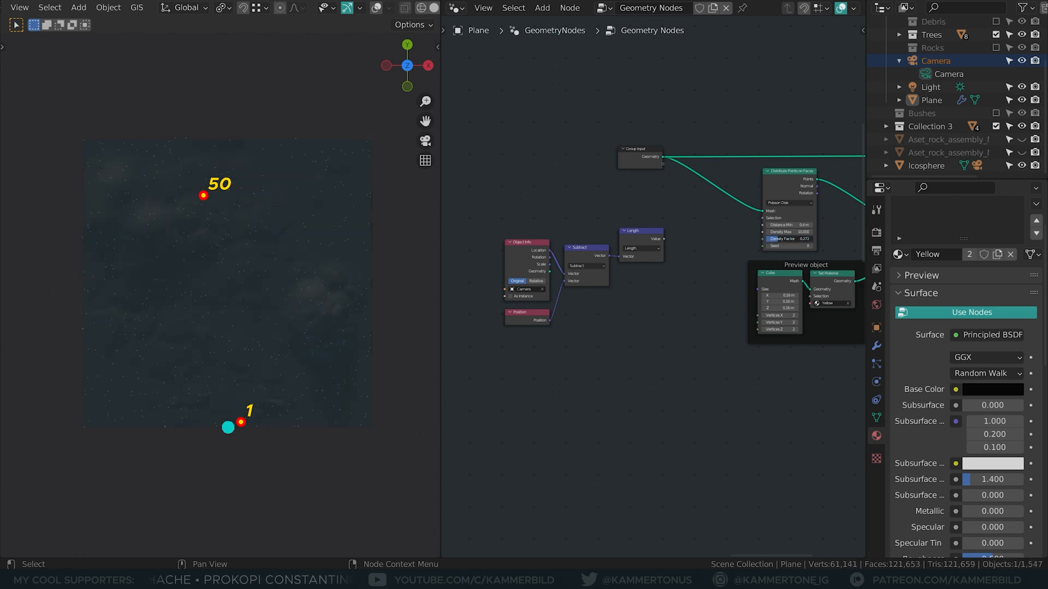
{"action": "left_click", "coordinate": [789, 239]}
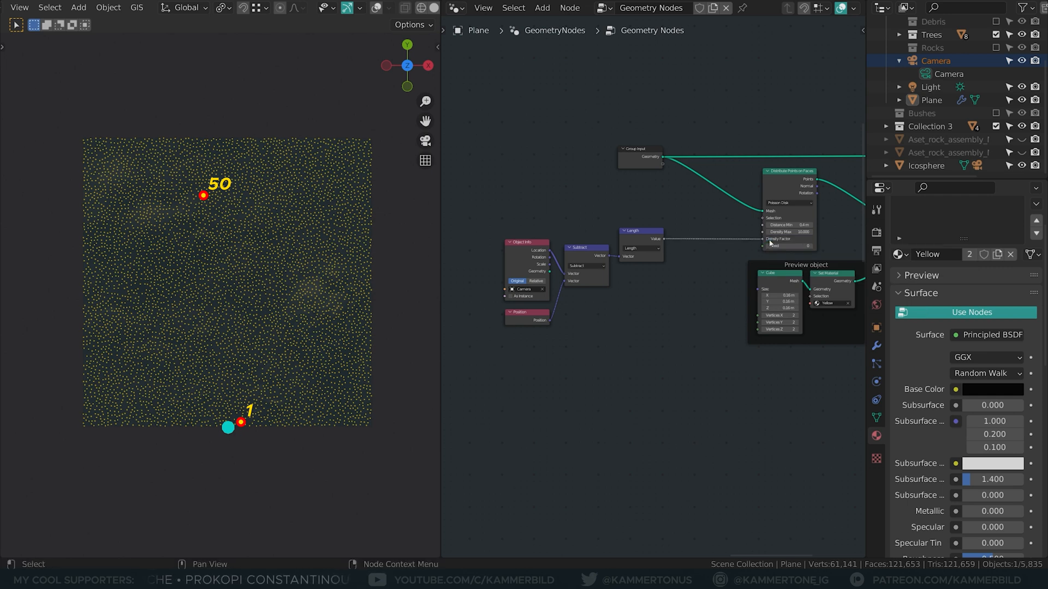
{"action": "mouse_move", "coordinate": [773, 239]}
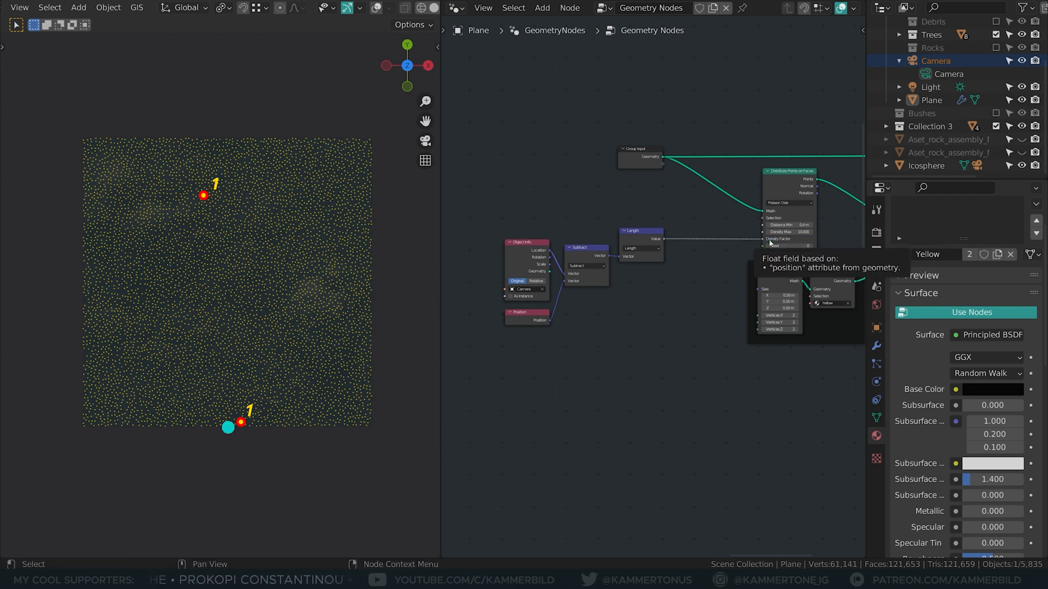
{"action": "mouse_move", "coordinate": [582, 242]}
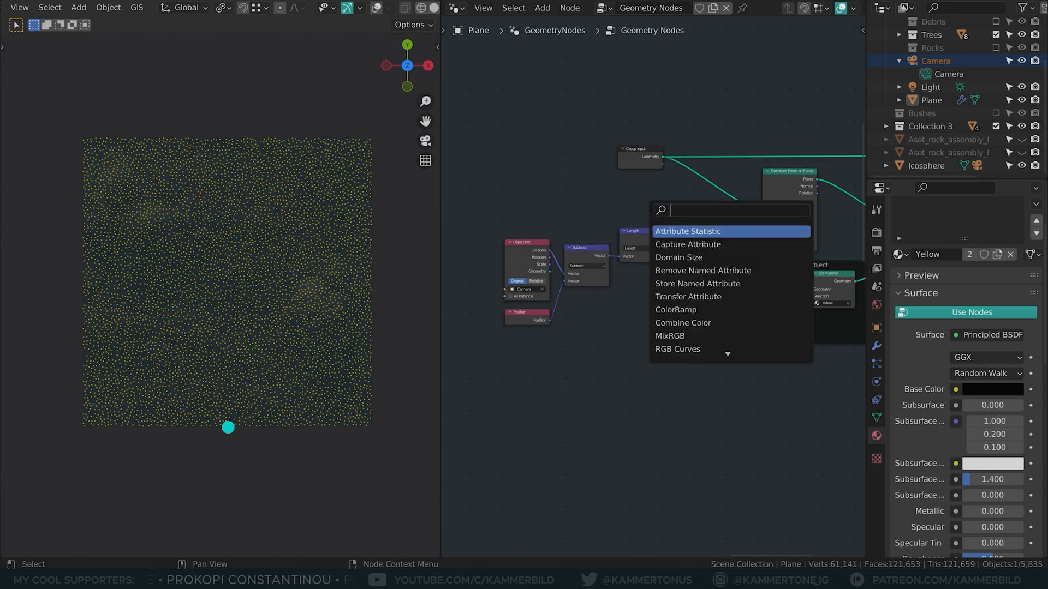
Step: Add a Math Multiply node between Length and the density factor input
{"action": "type", "text": "ma"}
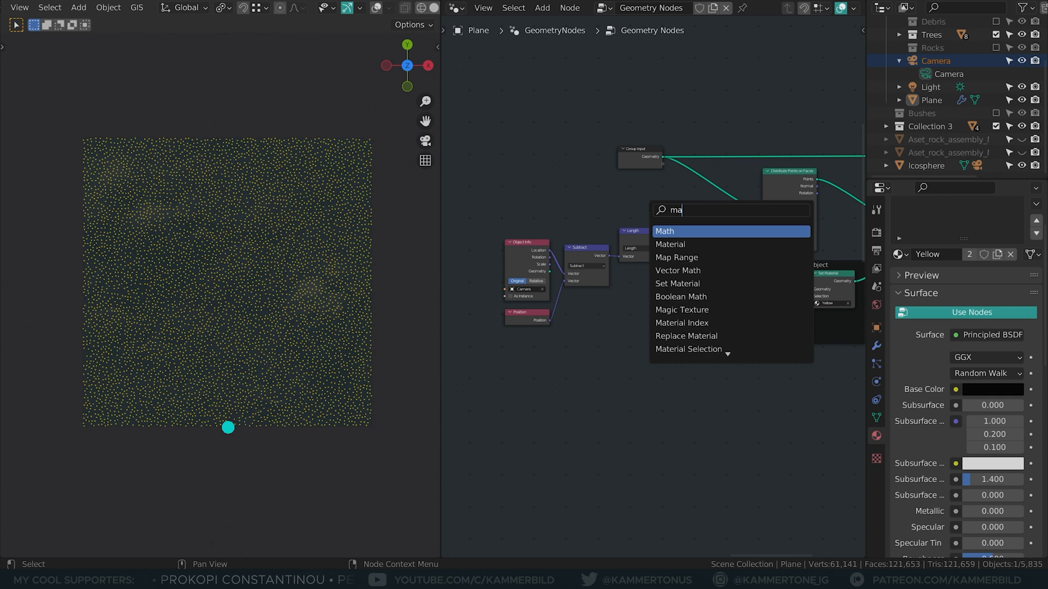
{"action": "left_click", "coordinate": [665, 230]}
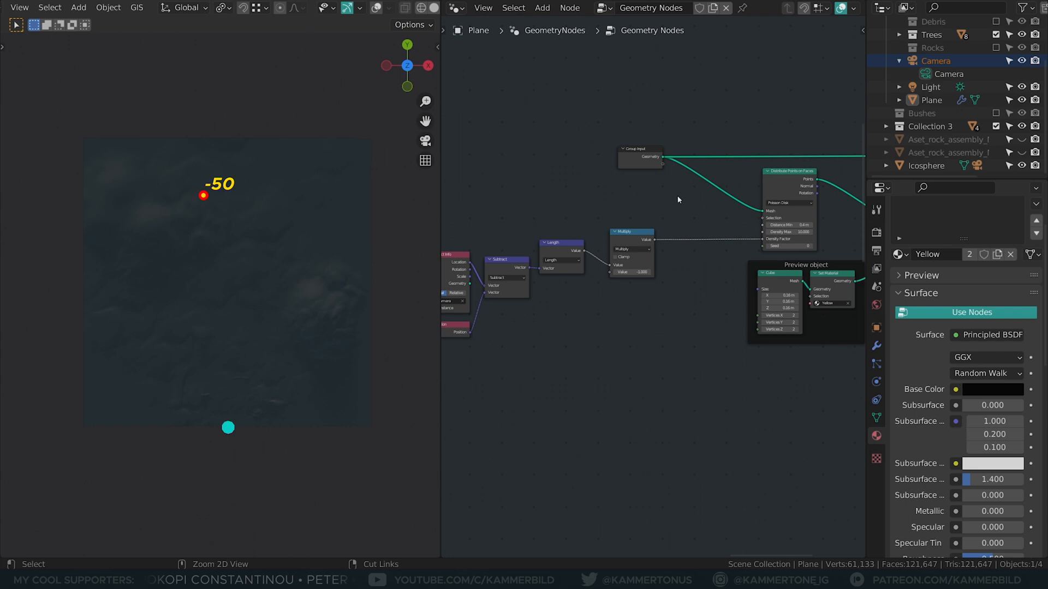
{"action": "left_click", "coordinate": [788, 239]}
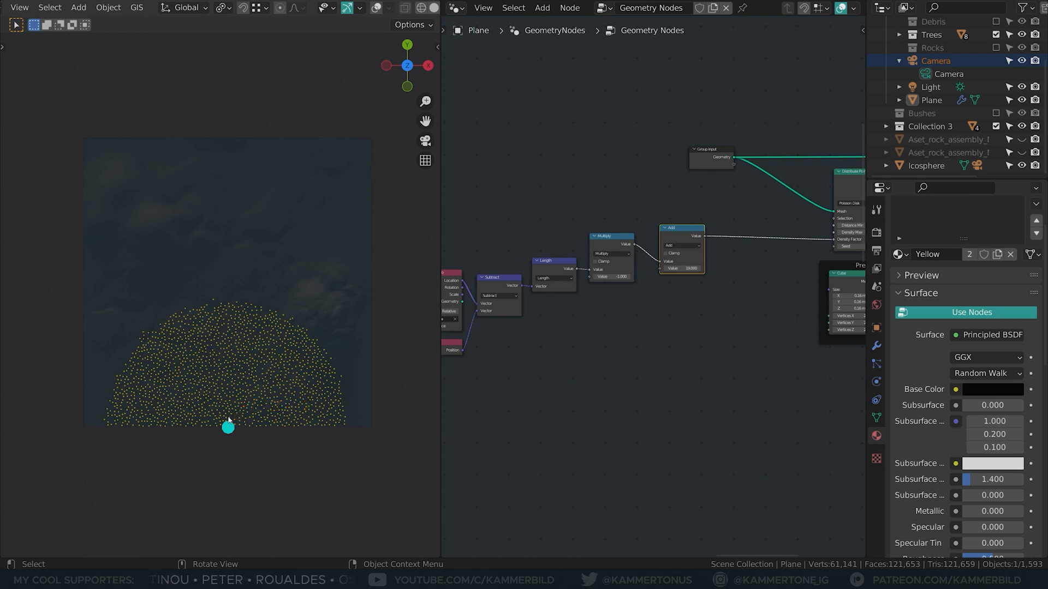
{"action": "mouse_move", "coordinate": [401, 329]}
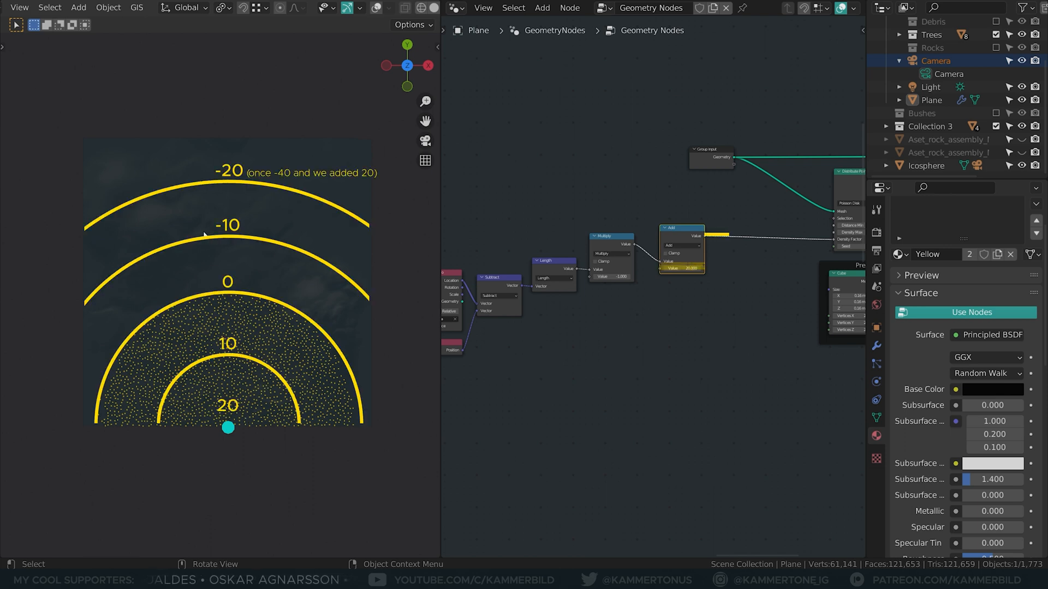
{"action": "mouse_move", "coordinate": [242, 209]}
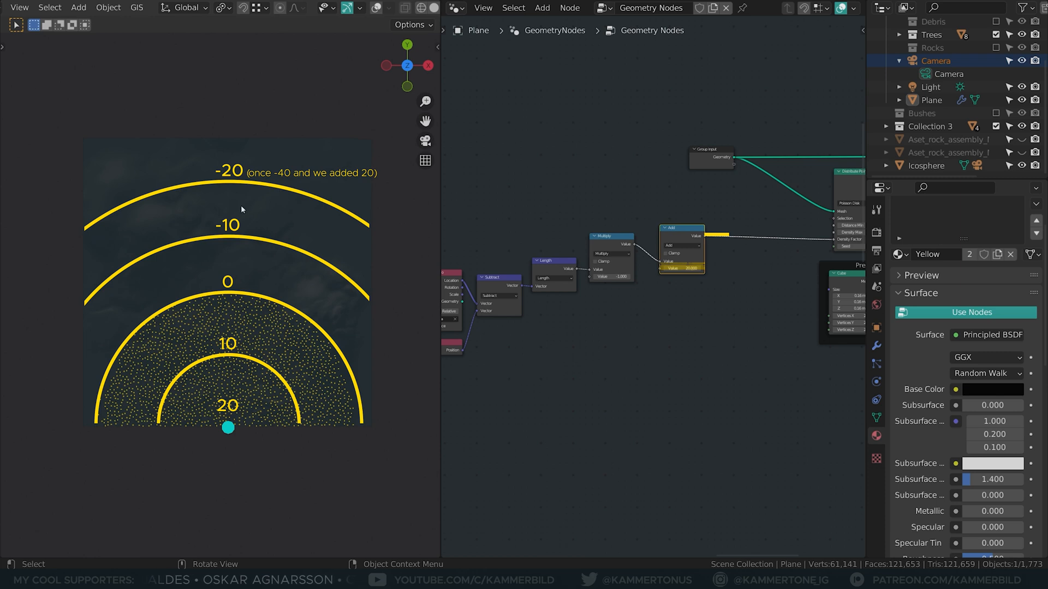
{"action": "mouse_move", "coordinate": [343, 283]}
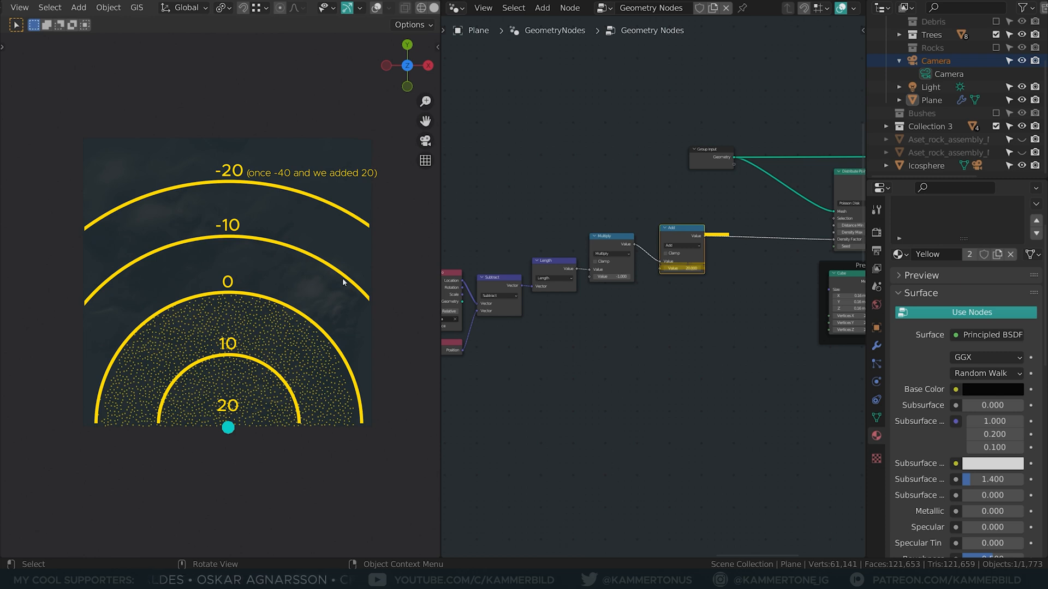
{"action": "mouse_move", "coordinate": [215, 445]}
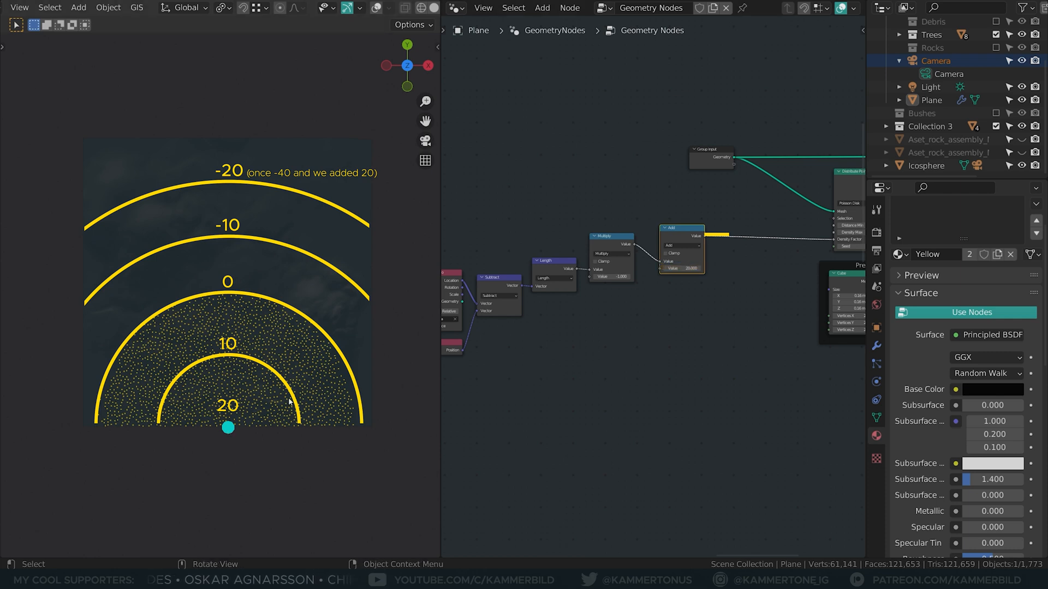
{"action": "mouse_move", "coordinate": [249, 415]}
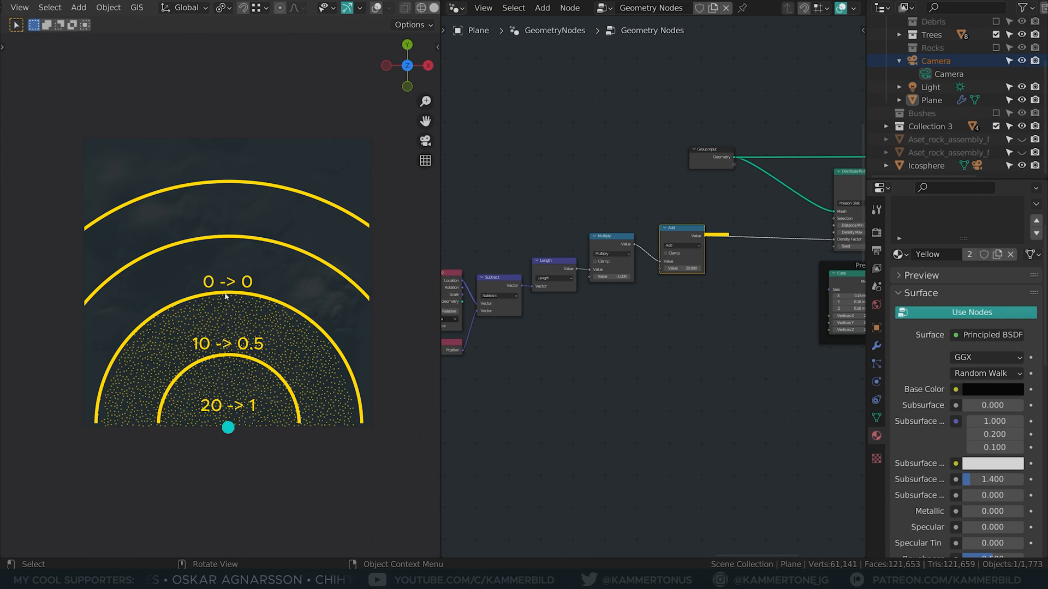
{"action": "mouse_move", "coordinate": [243, 443]}
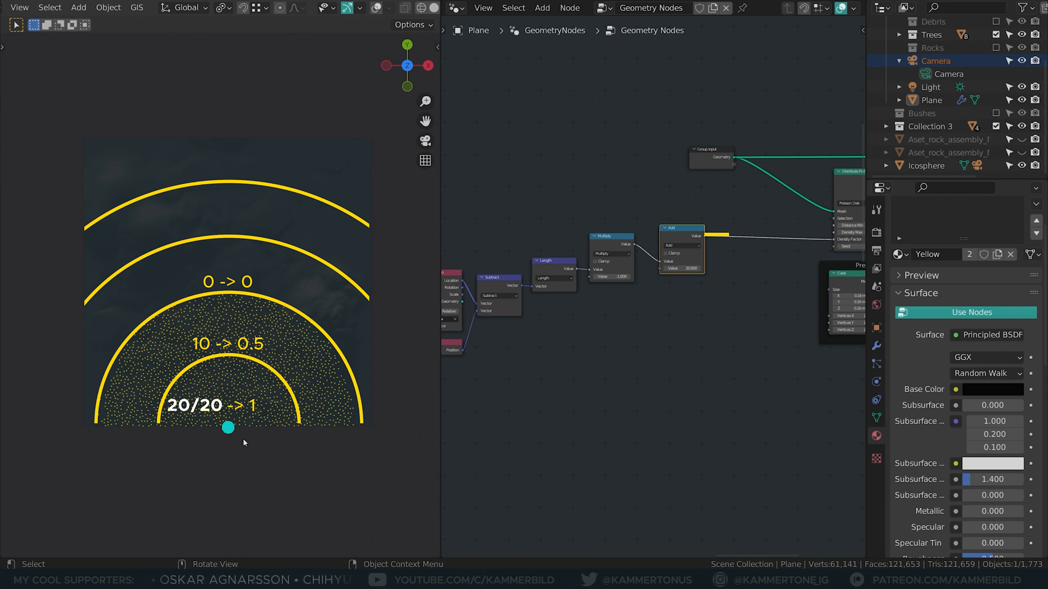
{"action": "mouse_move", "coordinate": [229, 374]}
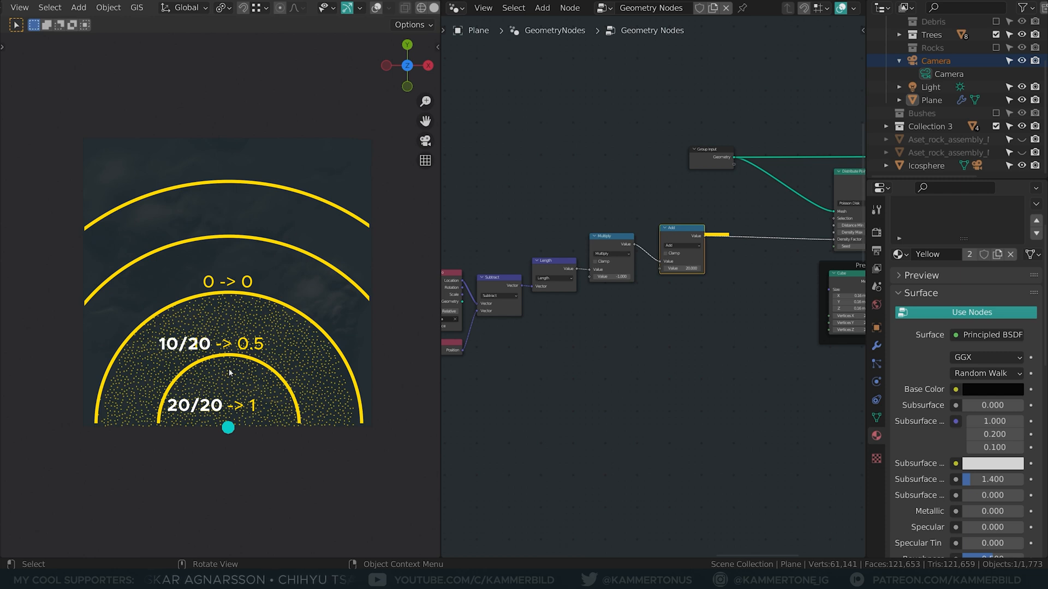
{"action": "mouse_move", "coordinate": [243, 427]}
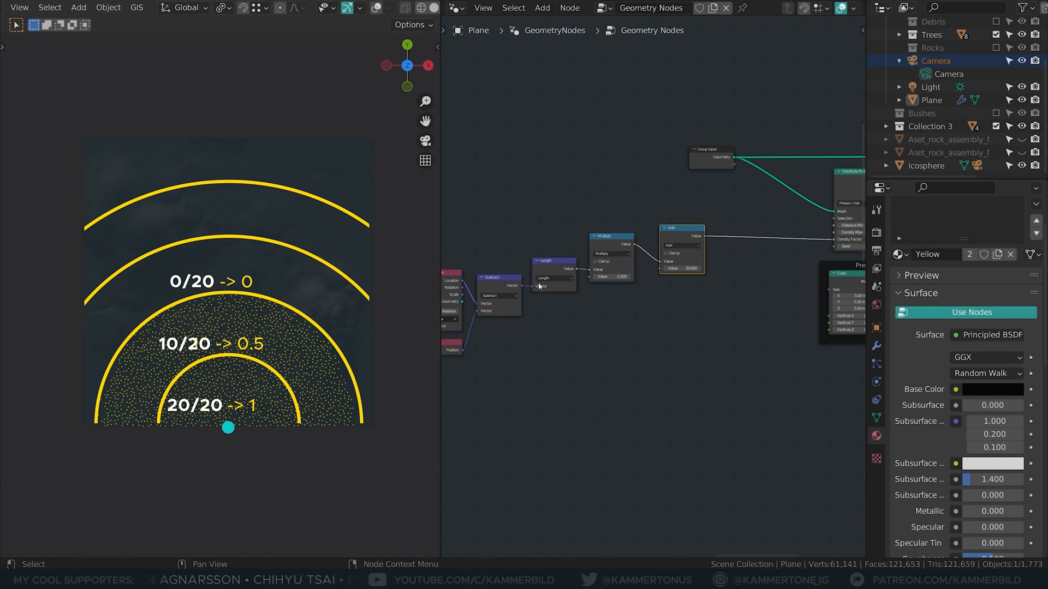
Step: Add a Value node of 20 to feed both the Add and Divide nodes
{"action": "type", "text": "v"}
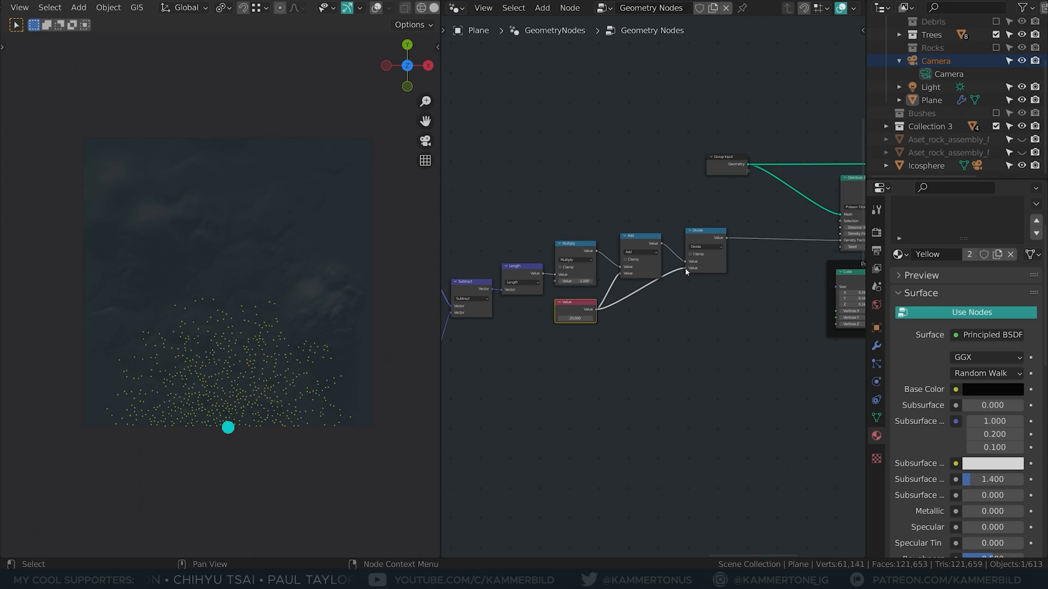
{"action": "mouse_move", "coordinate": [585, 318]}
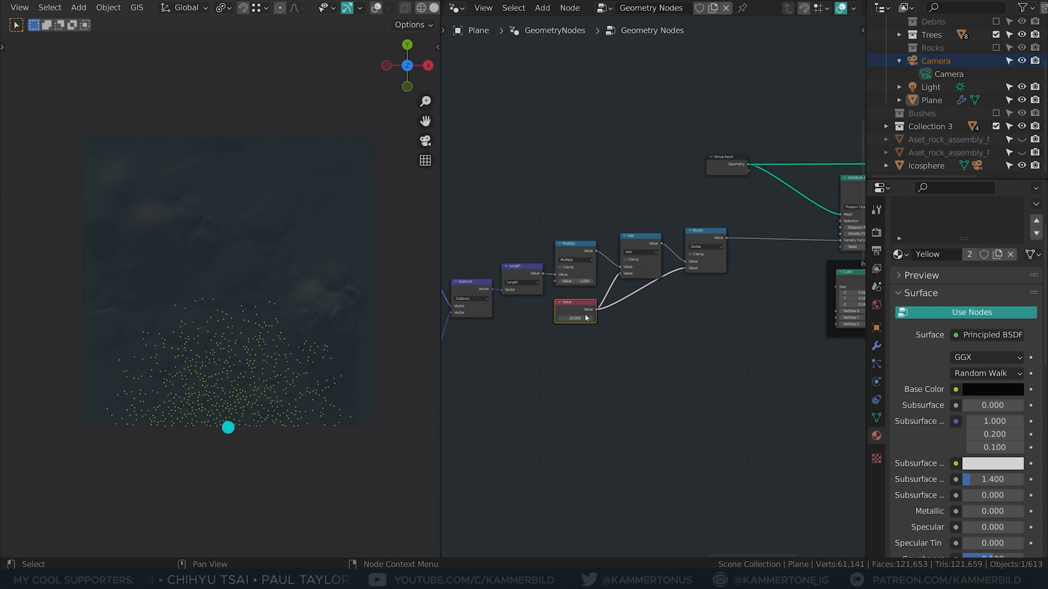
{"action": "left_click", "coordinate": [927, 164]}
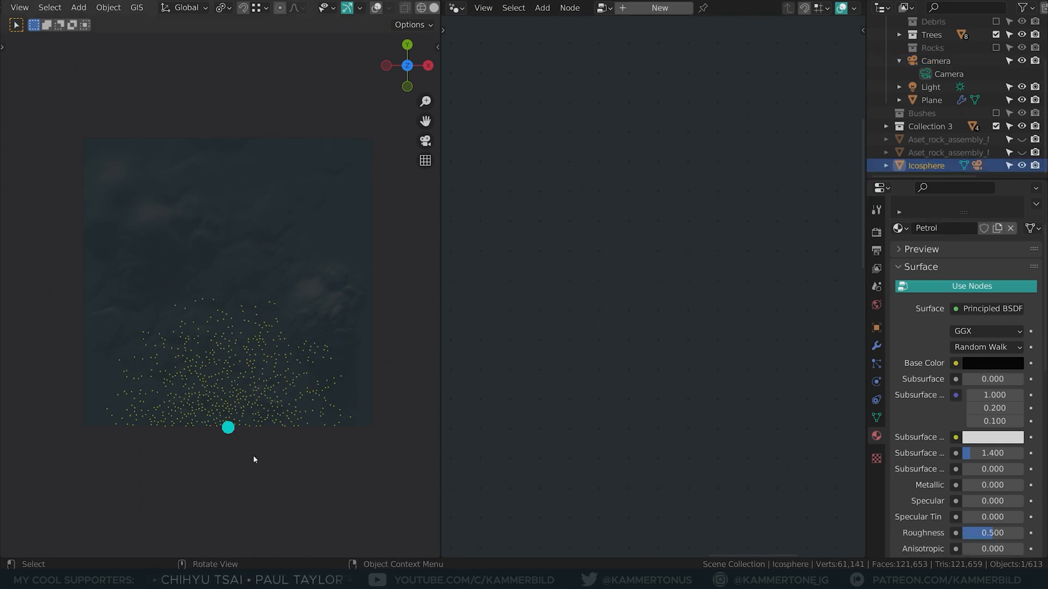
{"action": "key", "text": "g"}
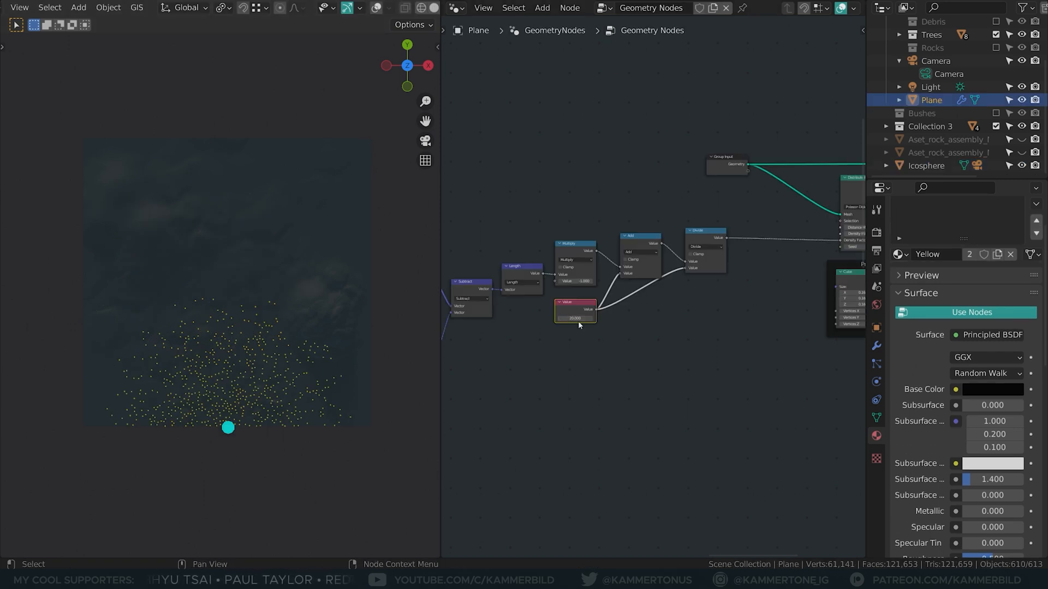
{"action": "mouse_move", "coordinate": [577, 318]}
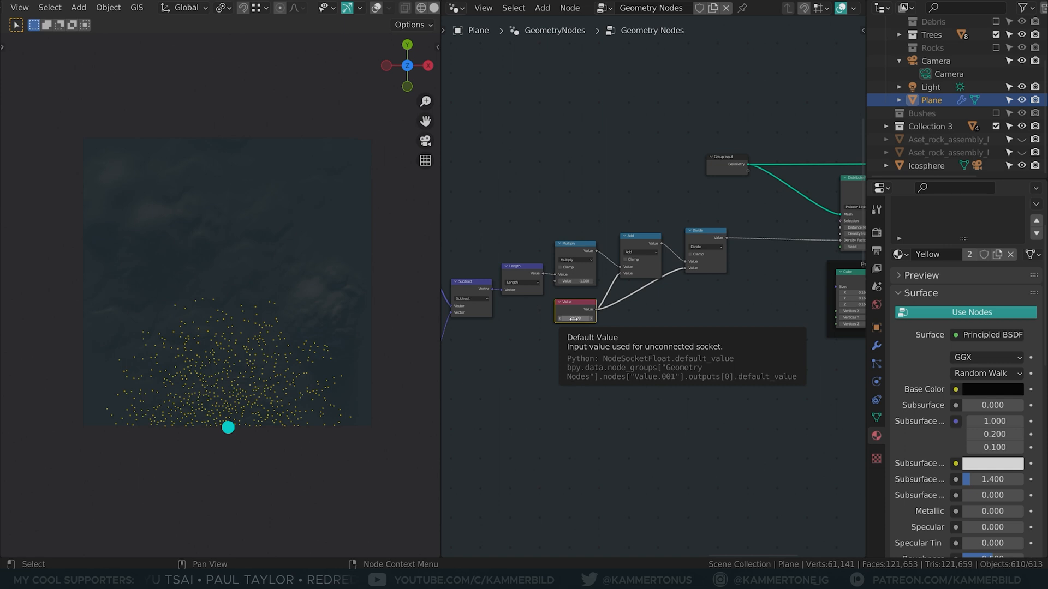
{"action": "mouse_move", "coordinate": [334, 439]}
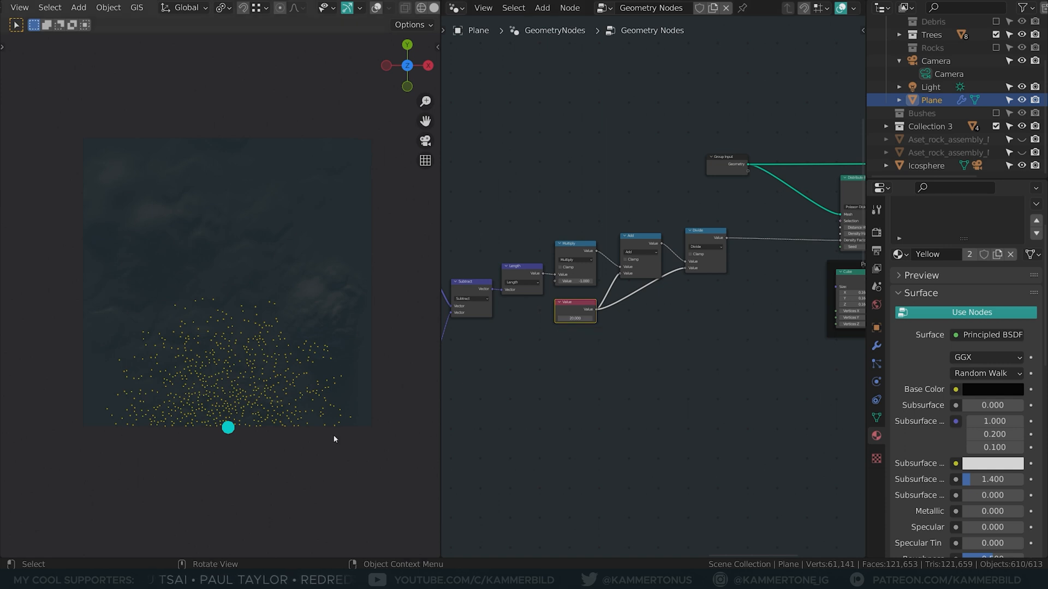
{"action": "mouse_move", "coordinate": [754, 384]}
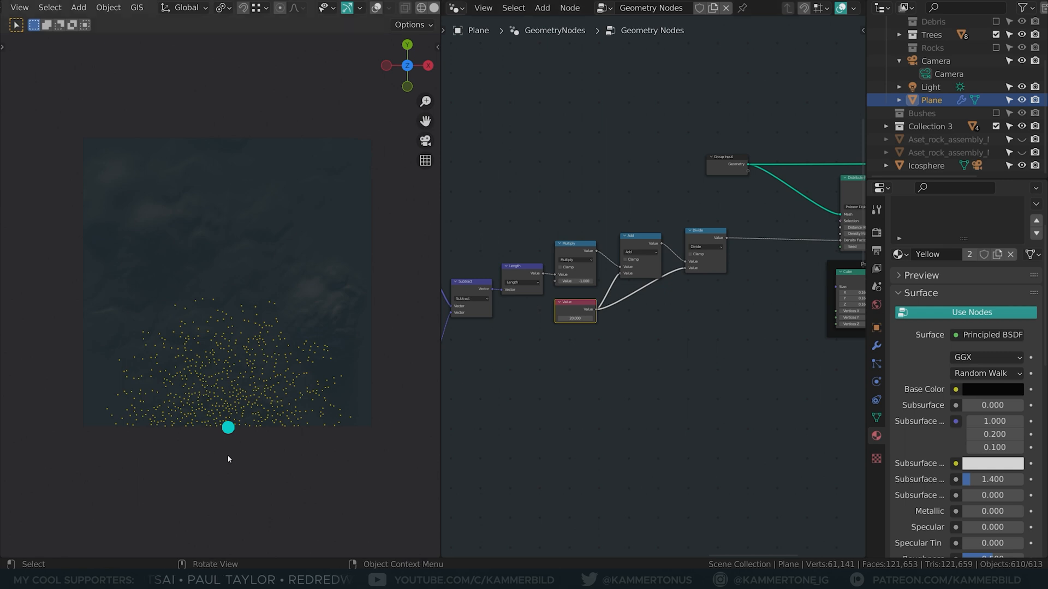
{"action": "mouse_move", "coordinate": [221, 407]}
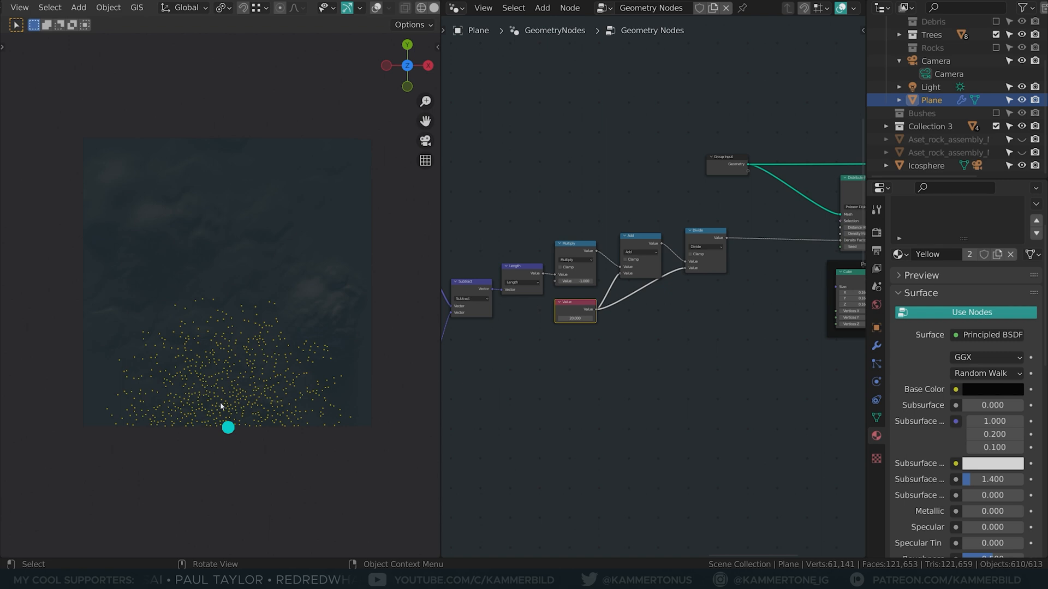
{"action": "mouse_move", "coordinate": [214, 406]}
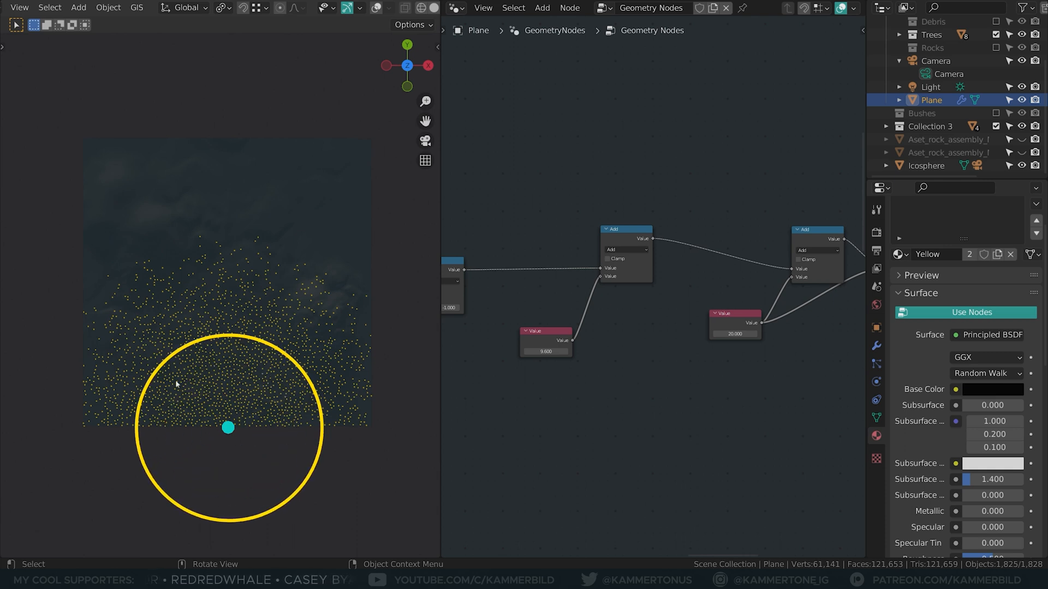
{"action": "mouse_move", "coordinate": [524, 362]}
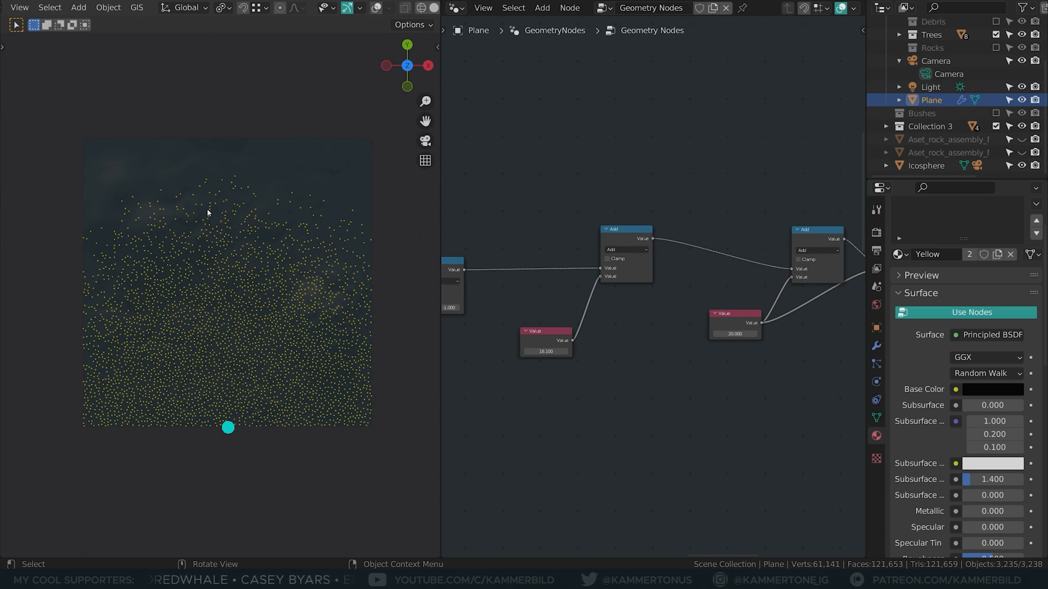
{"action": "mouse_move", "coordinate": [106, 400]}
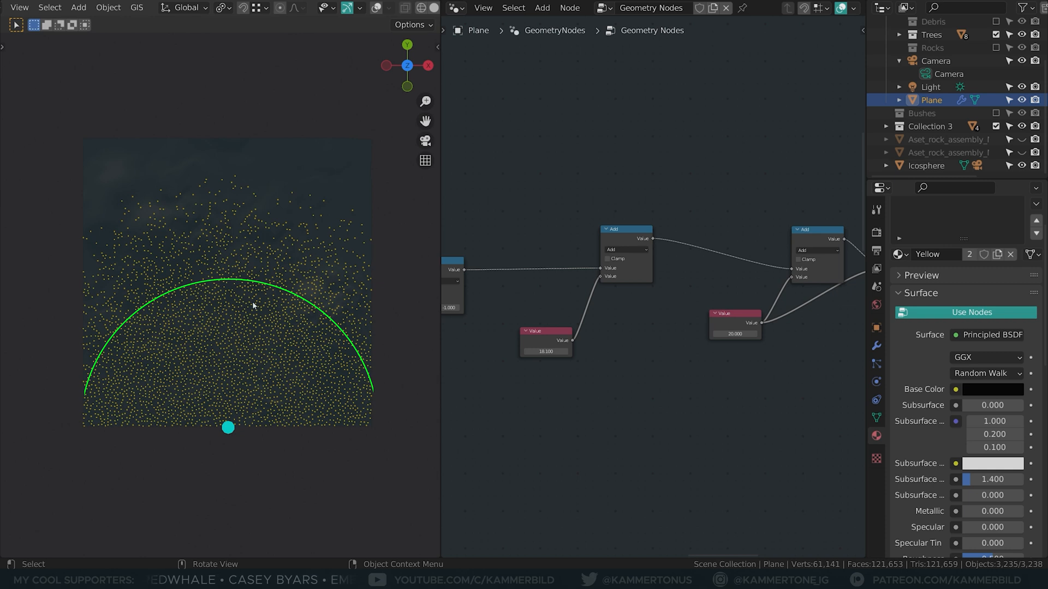
{"action": "mouse_move", "coordinate": [140, 335]}
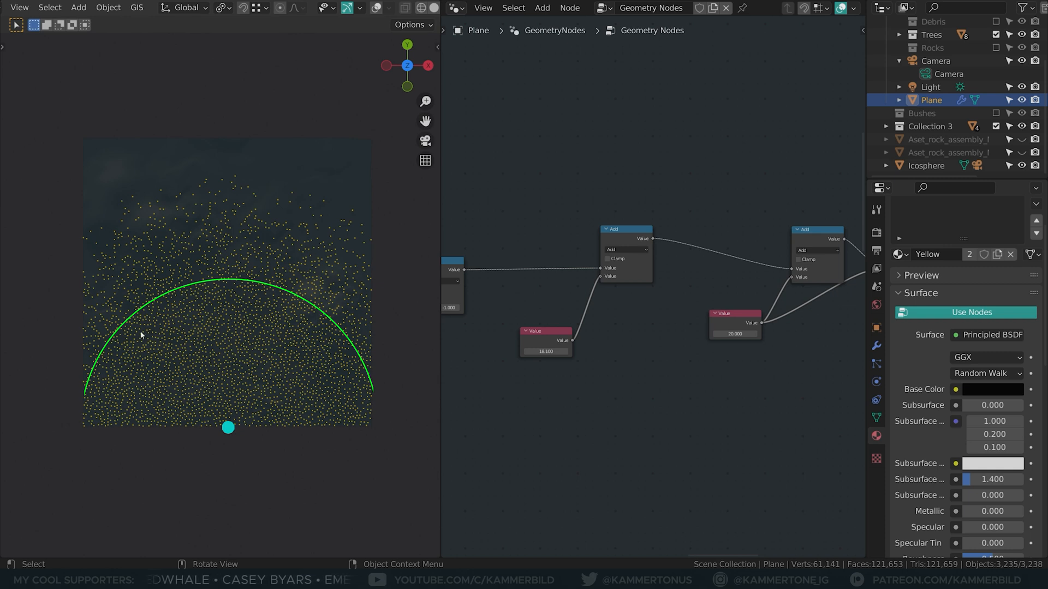
{"action": "mouse_move", "coordinate": [71, 248]}
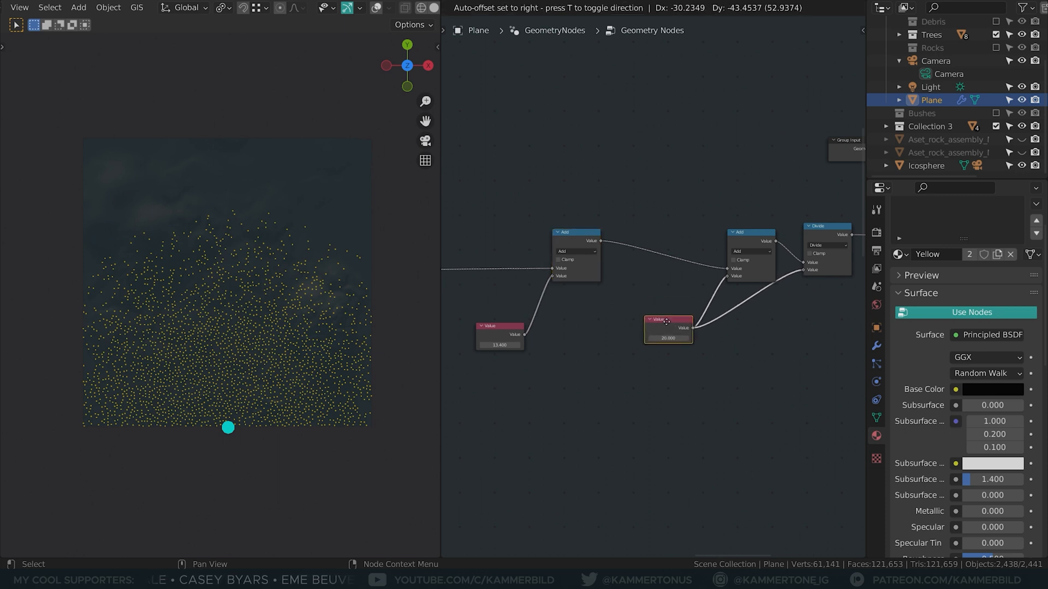
Step: Place a Math node after the 20.000 Value, set it to Subtract and select the second Value node
{"action": "left_click", "coordinate": [666, 362]}
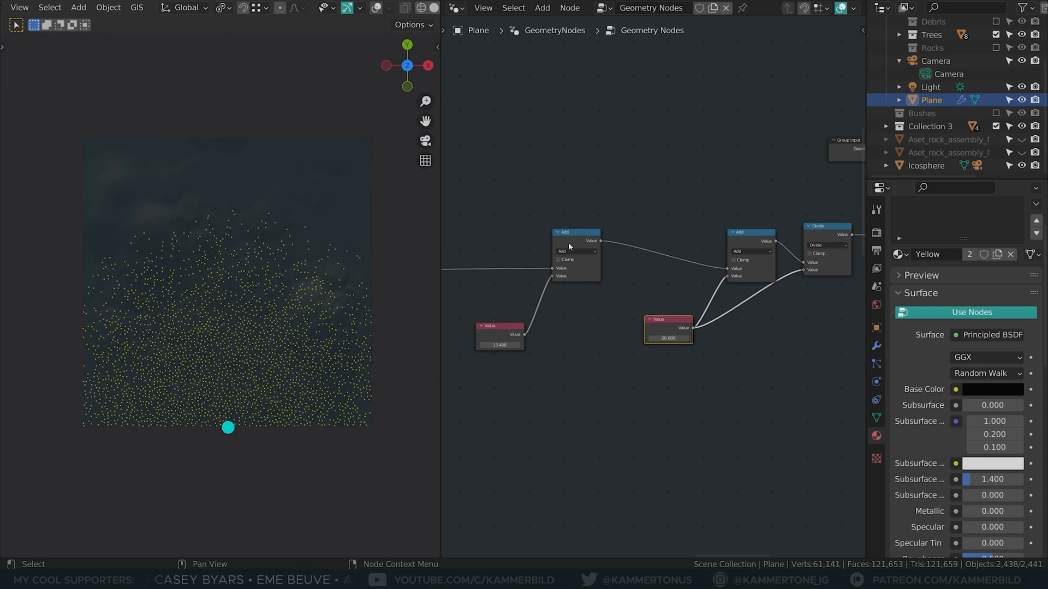
{"action": "mouse_move", "coordinate": [563, 231]}
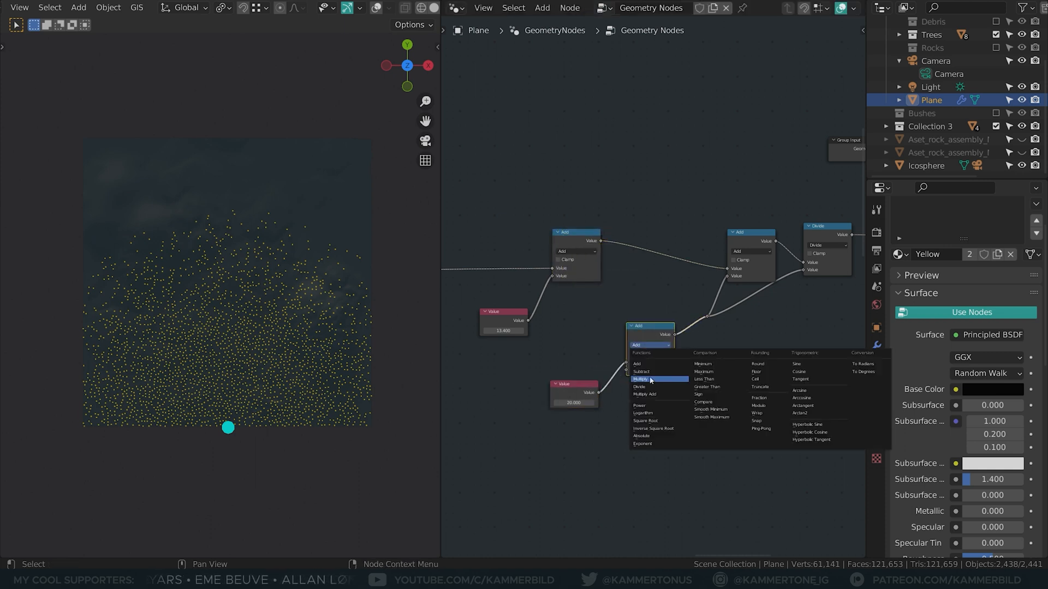
{"action": "left_click", "coordinate": [641, 372]}
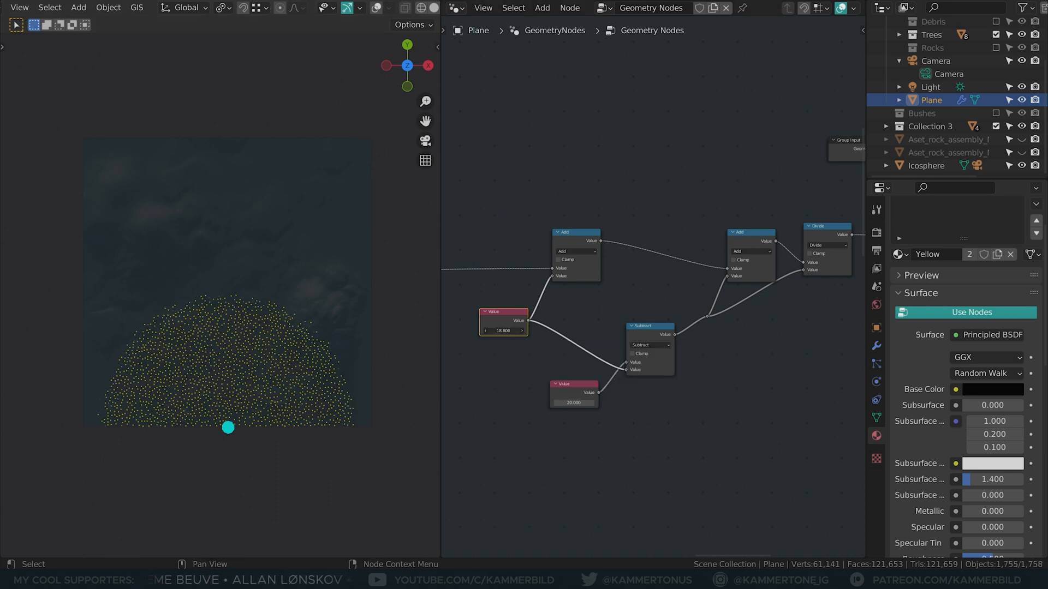
{"action": "left_click", "coordinate": [502, 330]}
{"action": "type", "text": "20.000"}
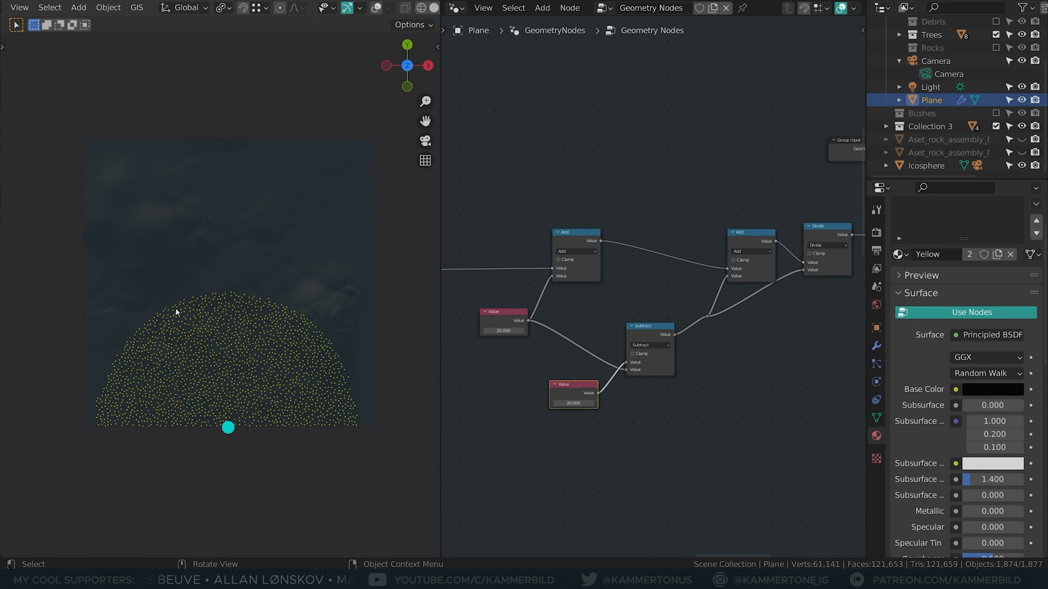
{"action": "mouse_move", "coordinate": [171, 343]}
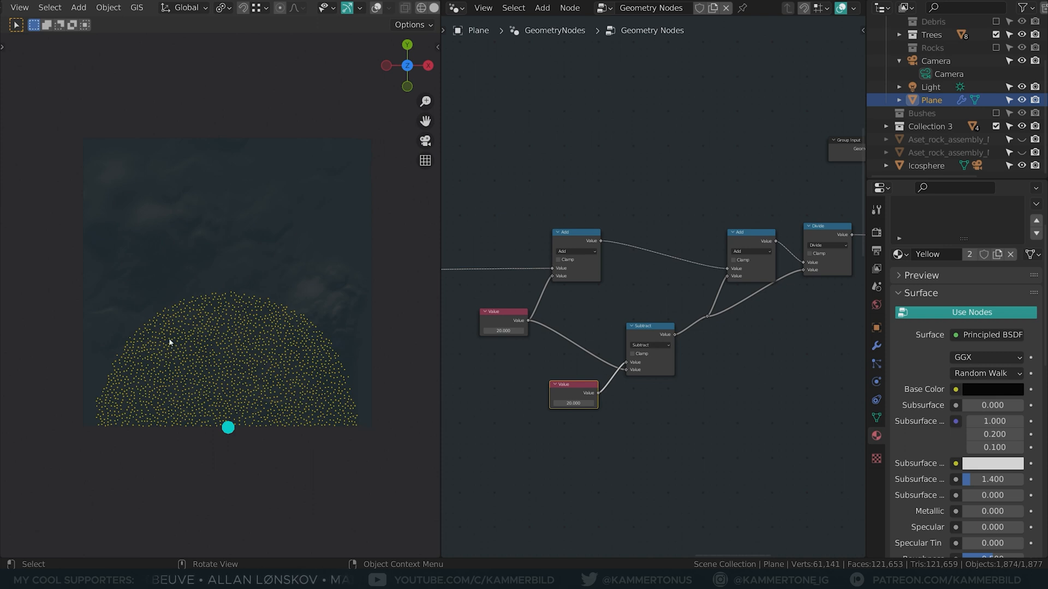
{"action": "mouse_move", "coordinate": [502, 341]}
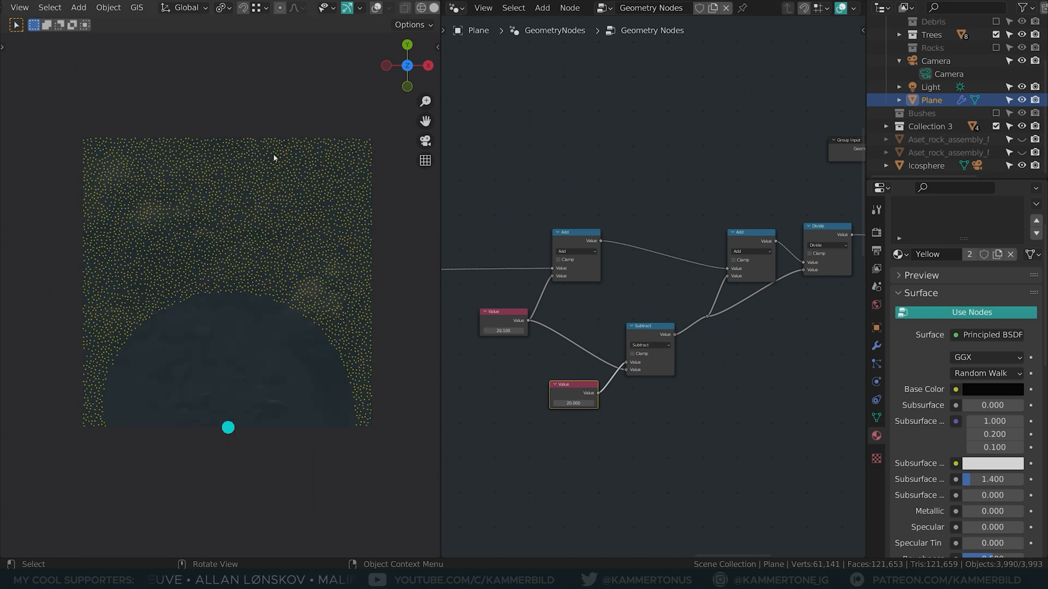
{"action": "mouse_move", "coordinate": [352, 273]}
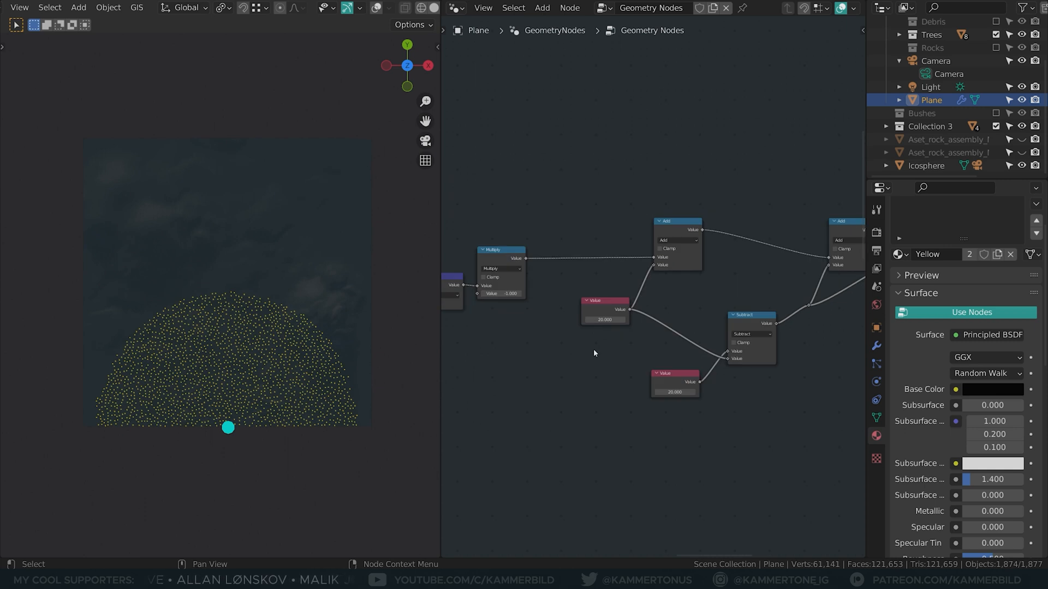
{"action": "mouse_move", "coordinate": [604, 320]}
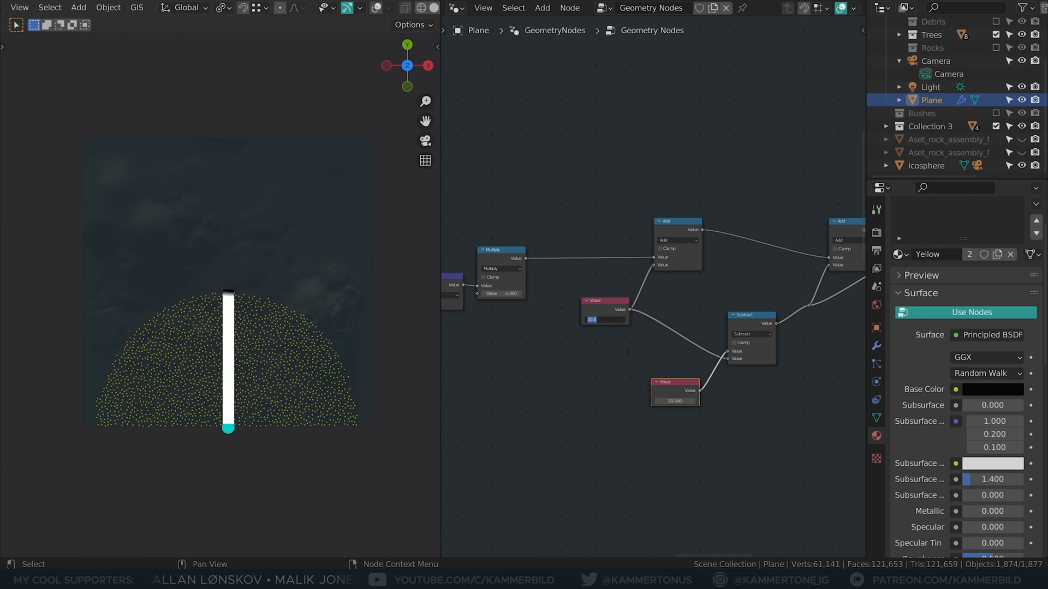
Step: Set the upper Value node to 0
{"action": "left_click", "coordinate": [604, 320]}
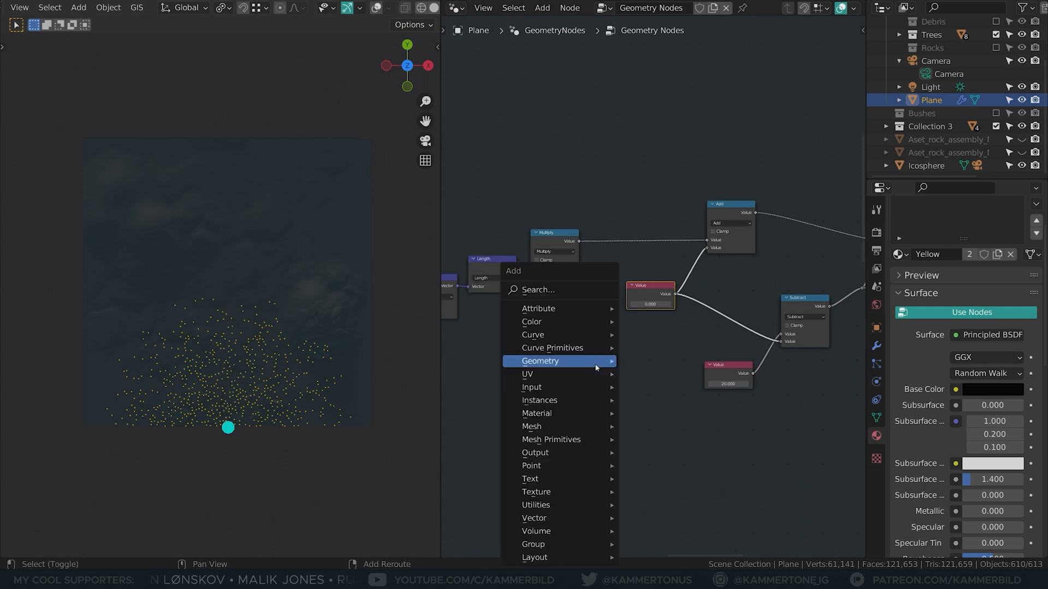
Step: Insert a MixRGB node fed by the radius Value and set its Fac to 1
{"action": "type", "text": "mix"}
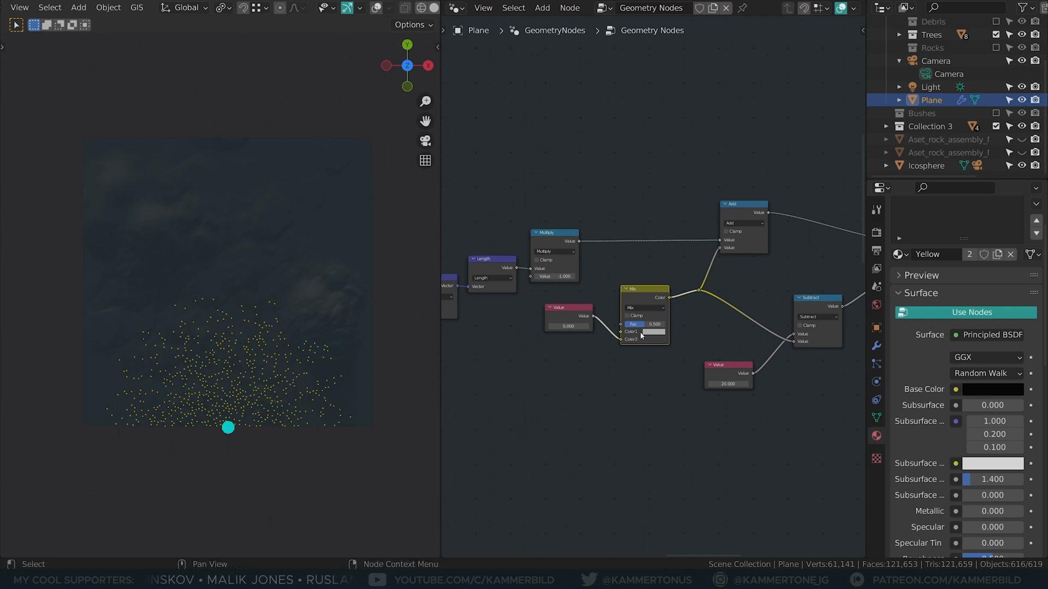
{"action": "left_click", "coordinate": [647, 331]}
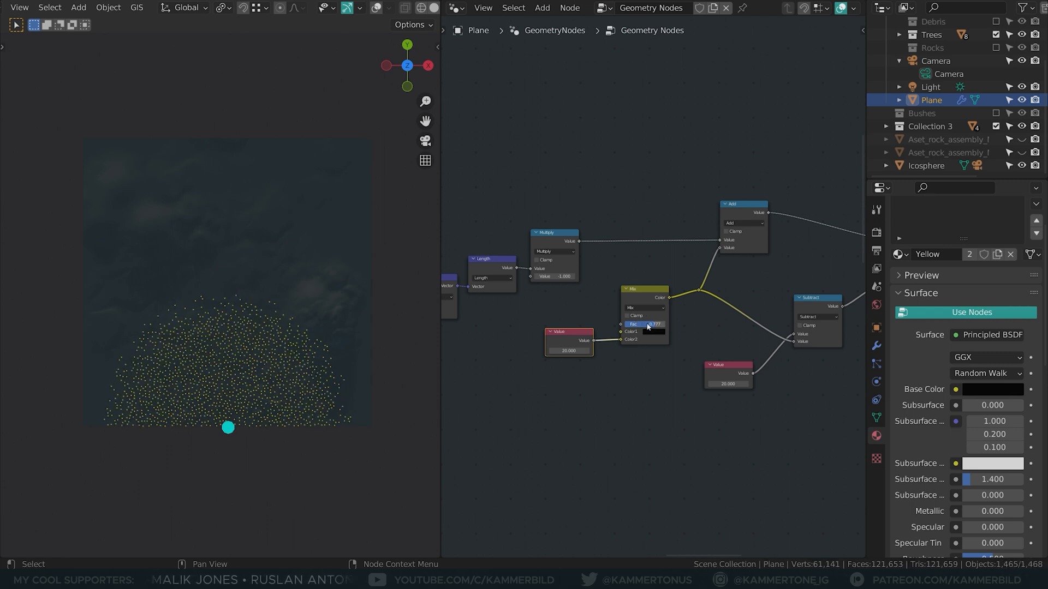
{"action": "left_click", "coordinate": [648, 324]}
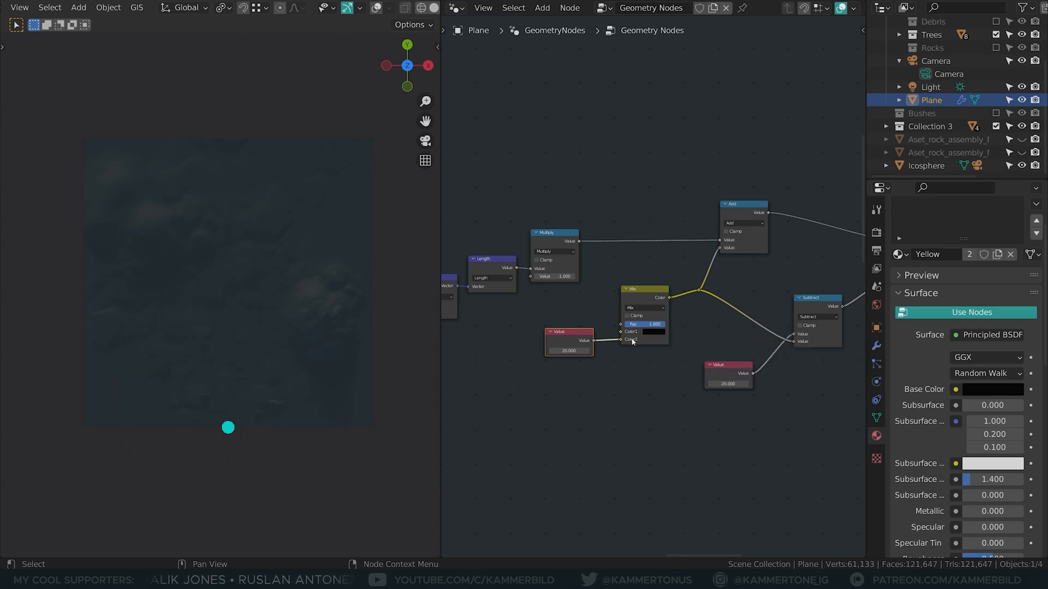
{"action": "mouse_move", "coordinate": [594, 380]}
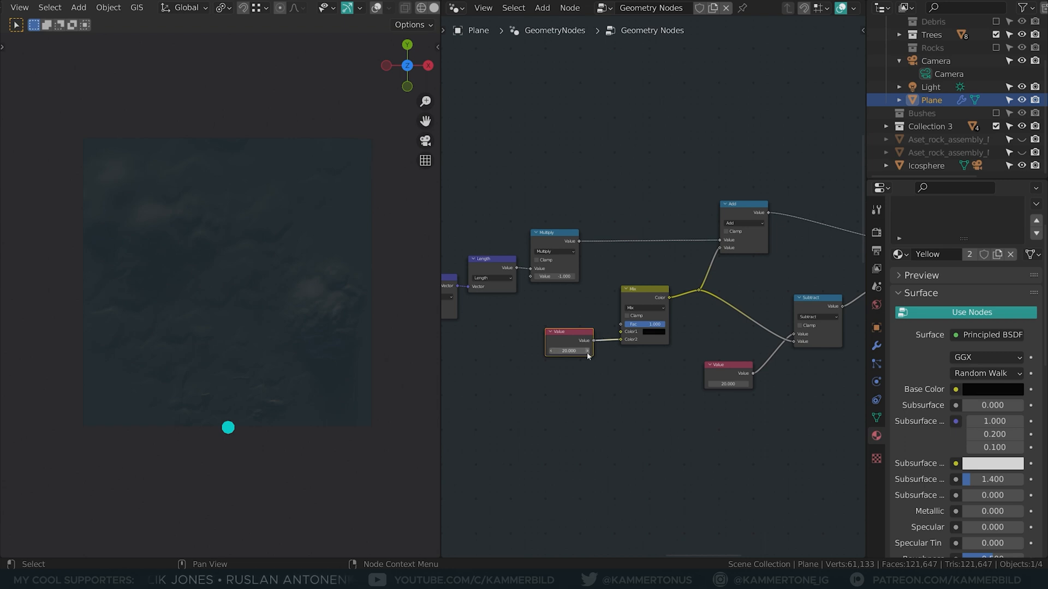
{"action": "mouse_move", "coordinate": [588, 352]}
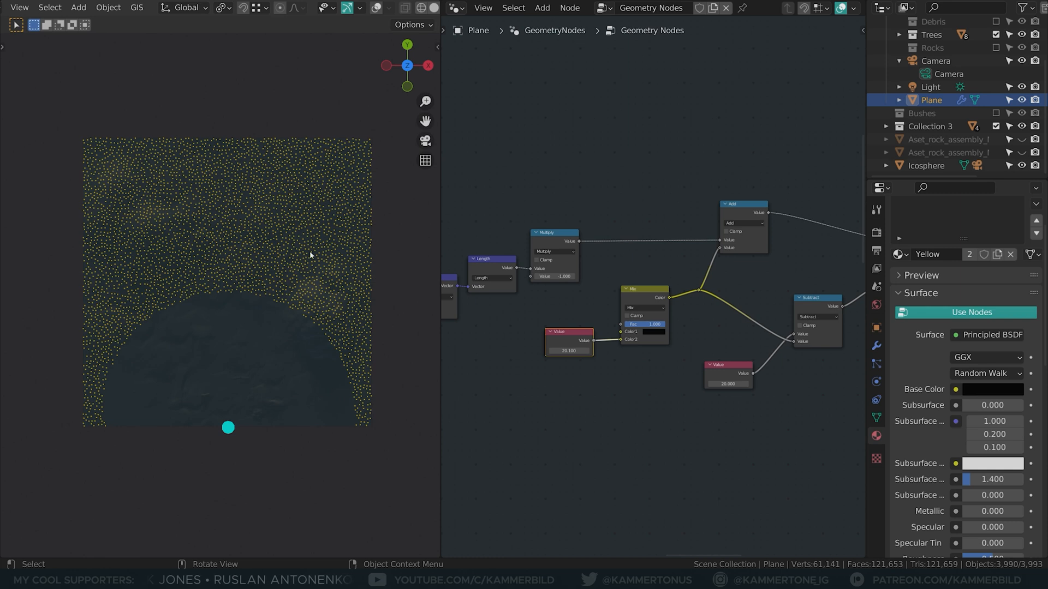
{"action": "mouse_move", "coordinate": [551, 358]}
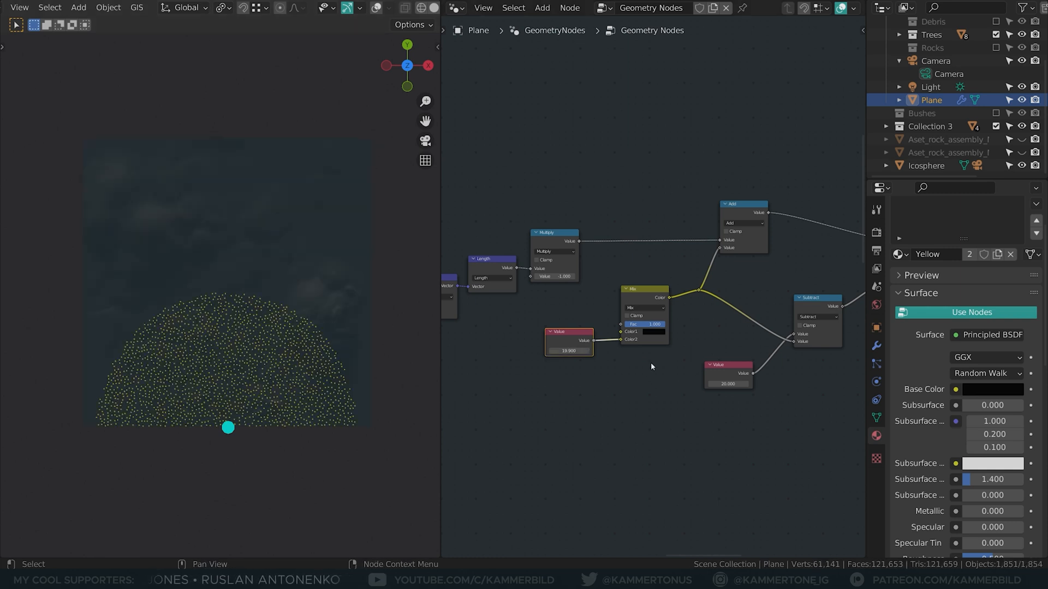
{"action": "mouse_move", "coordinate": [587, 351]}
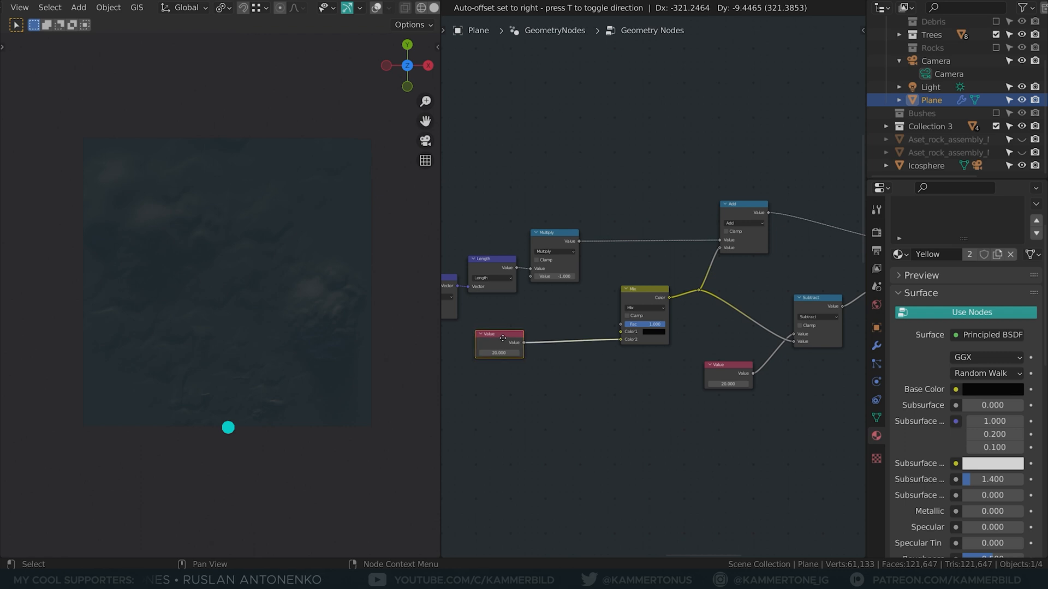
Step: Reposition the Value node and edit the amount subtracted before the Mix node's Color1
{"action": "left_click", "coordinate": [554, 233]}
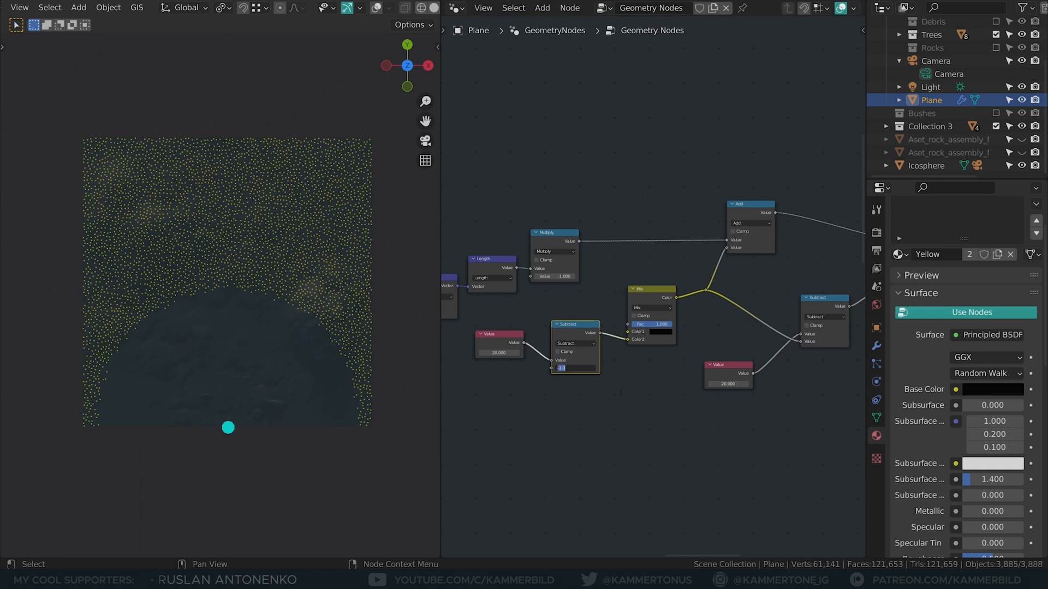
{"action": "left_click", "coordinate": [574, 368]}
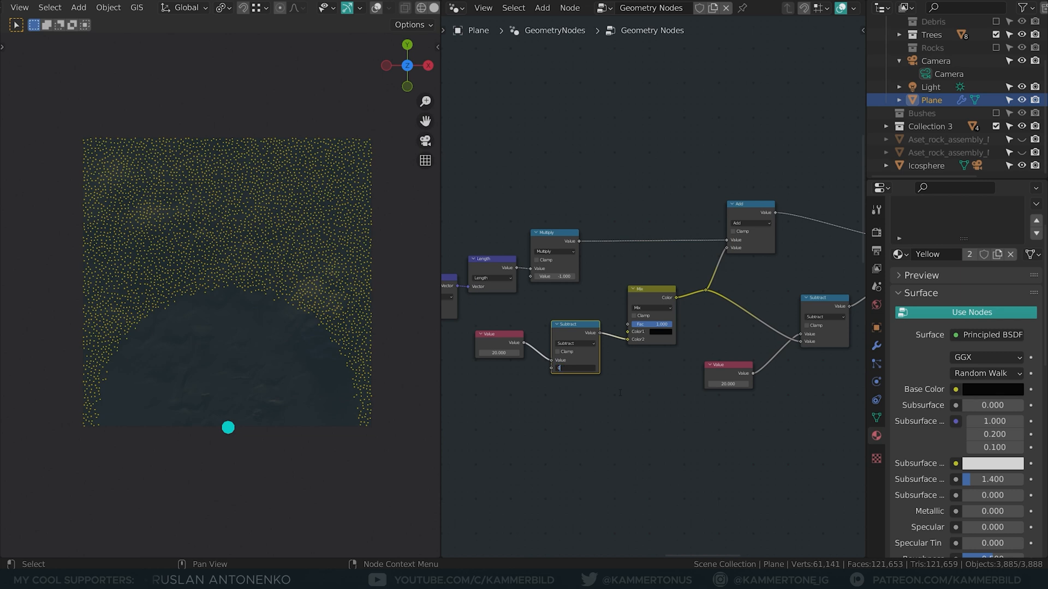